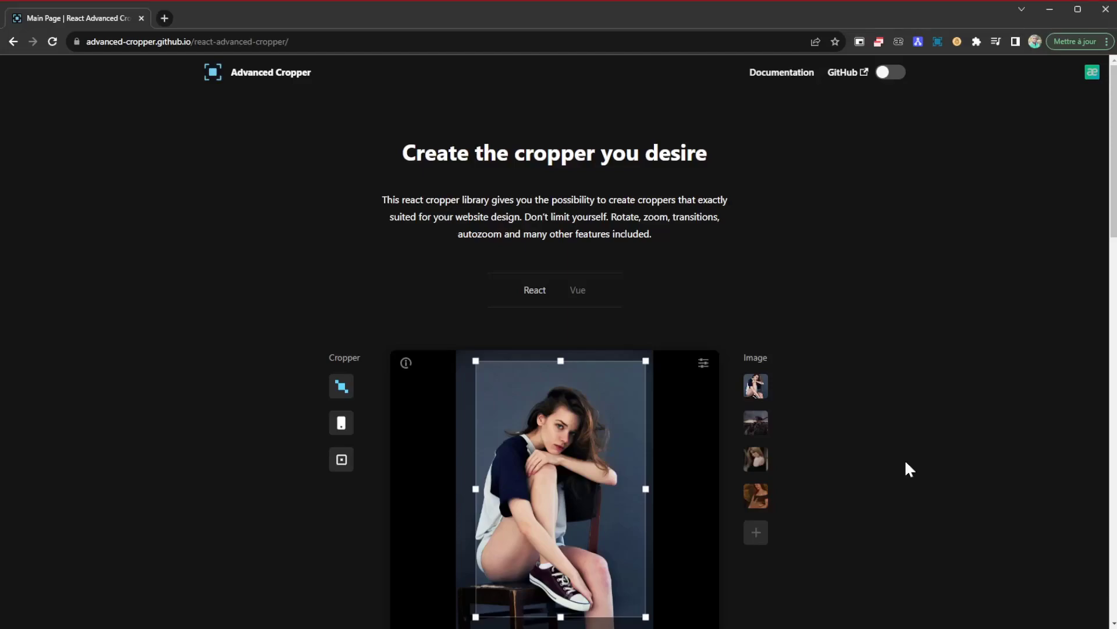
pyautogui.moveTo(799, 386)
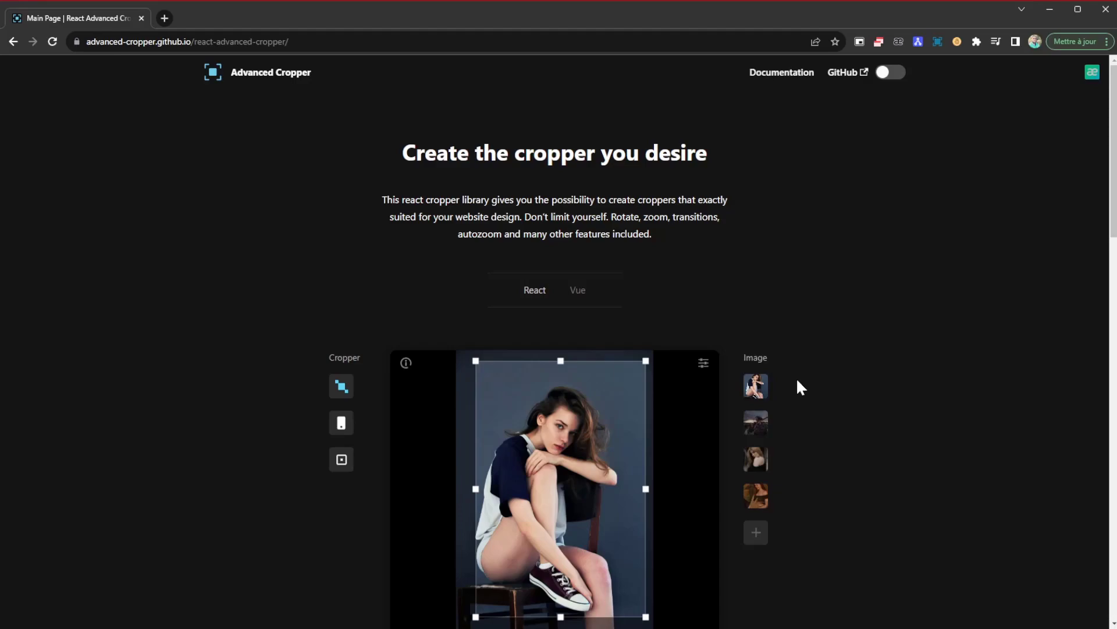
pyautogui.moveTo(752, 346)
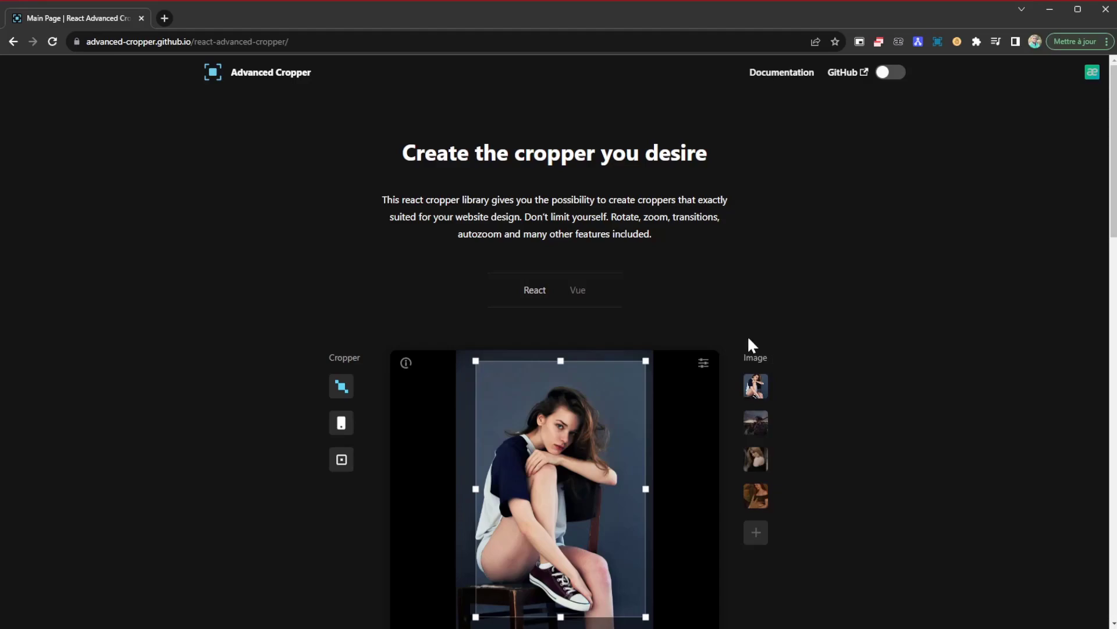
pyautogui.moveTo(519, 191)
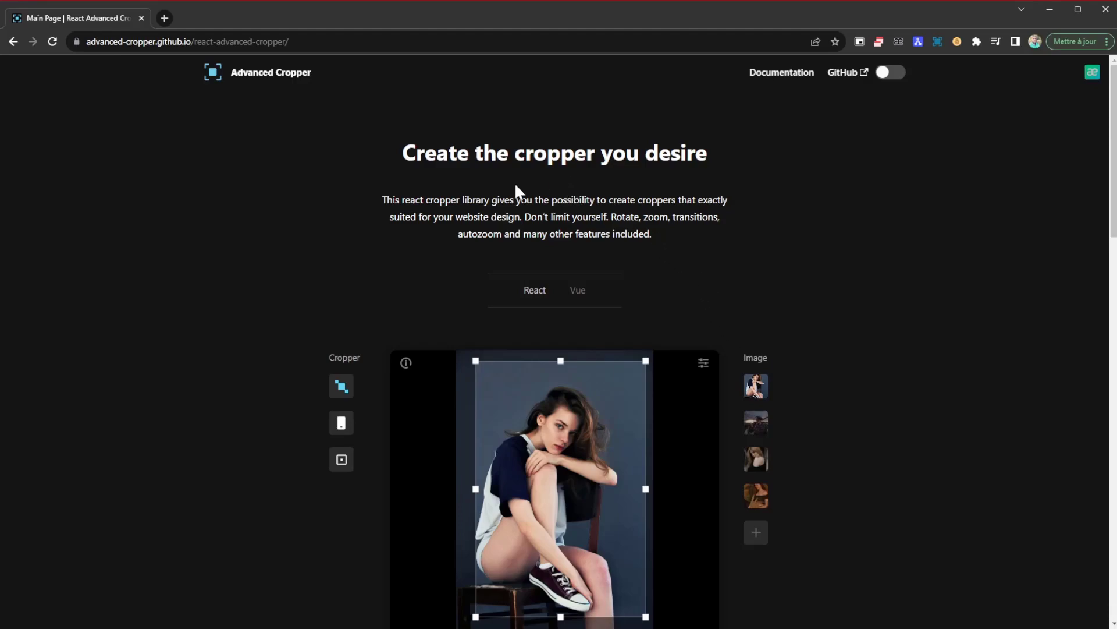
pyautogui.moveTo(322, 122)
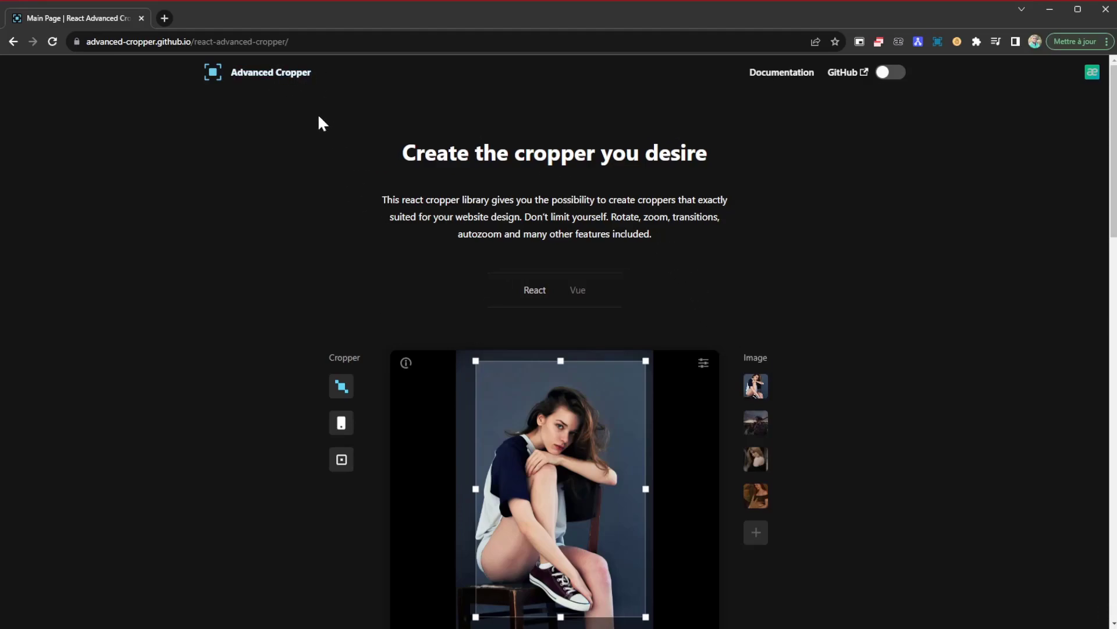
pyautogui.moveTo(928, 290)
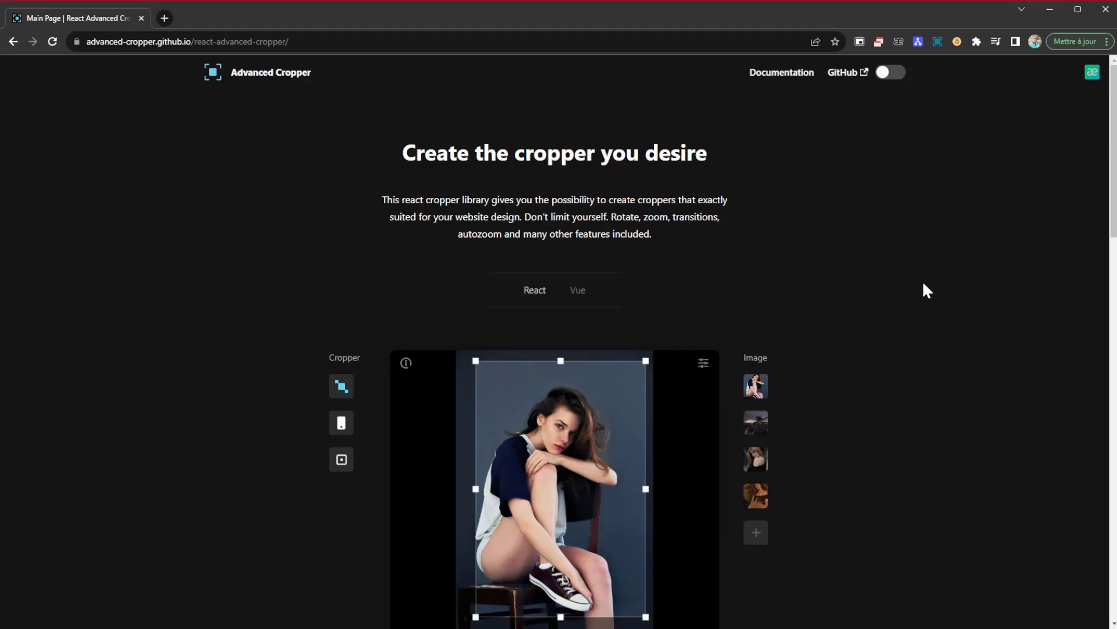
# Scroll down so the full demo cropper with the portrait photo is in view
pyautogui.scroll(-3)
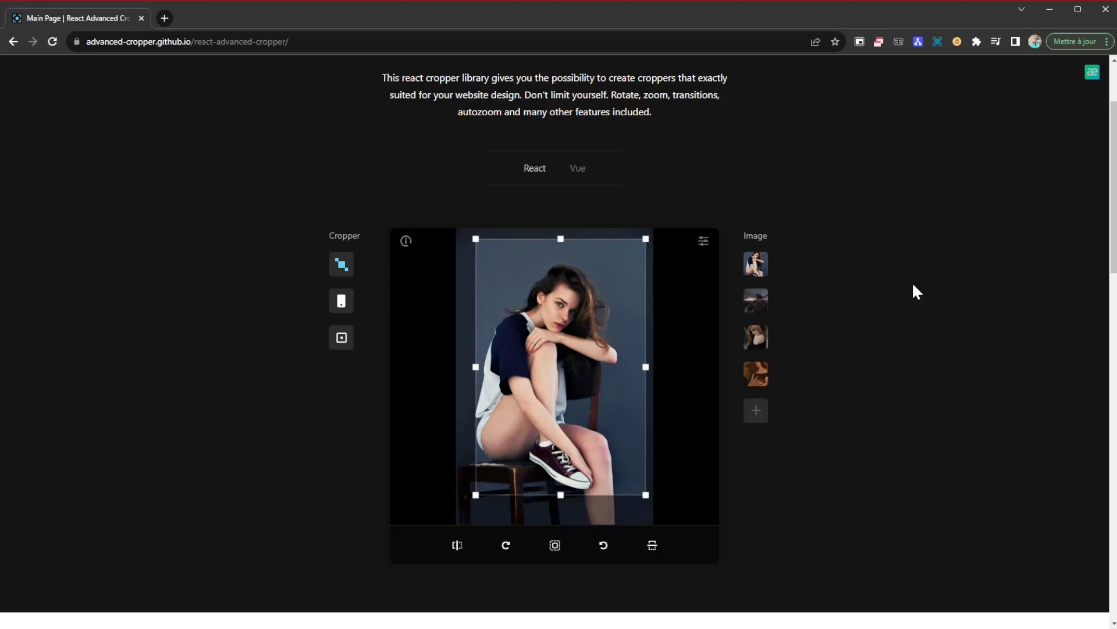
pyautogui.moveTo(478, 237)
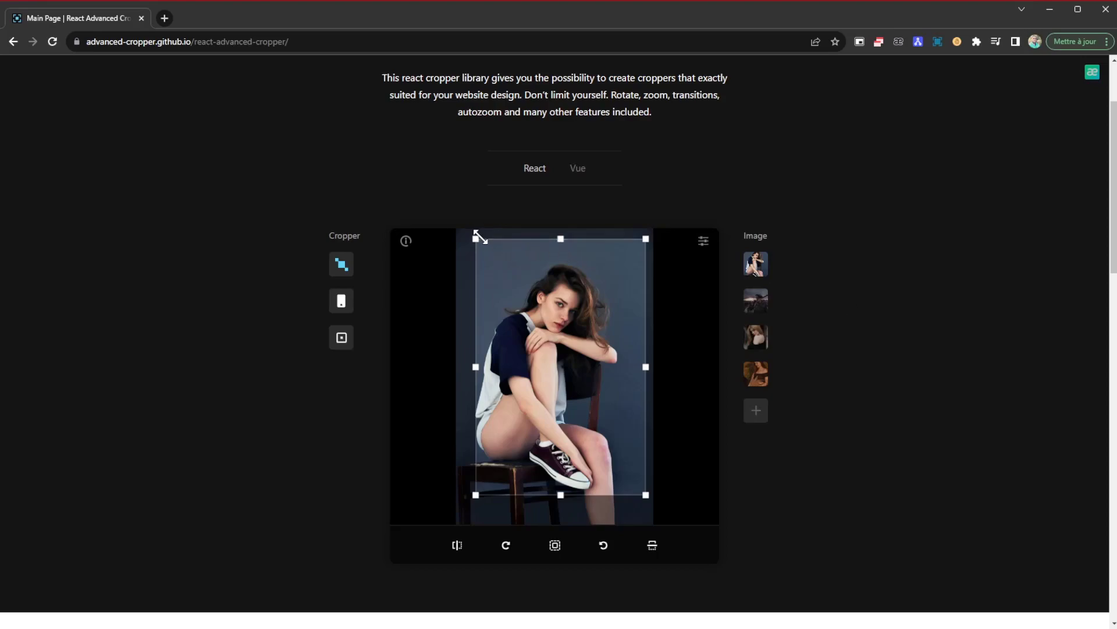
pyautogui.moveTo(757, 153)
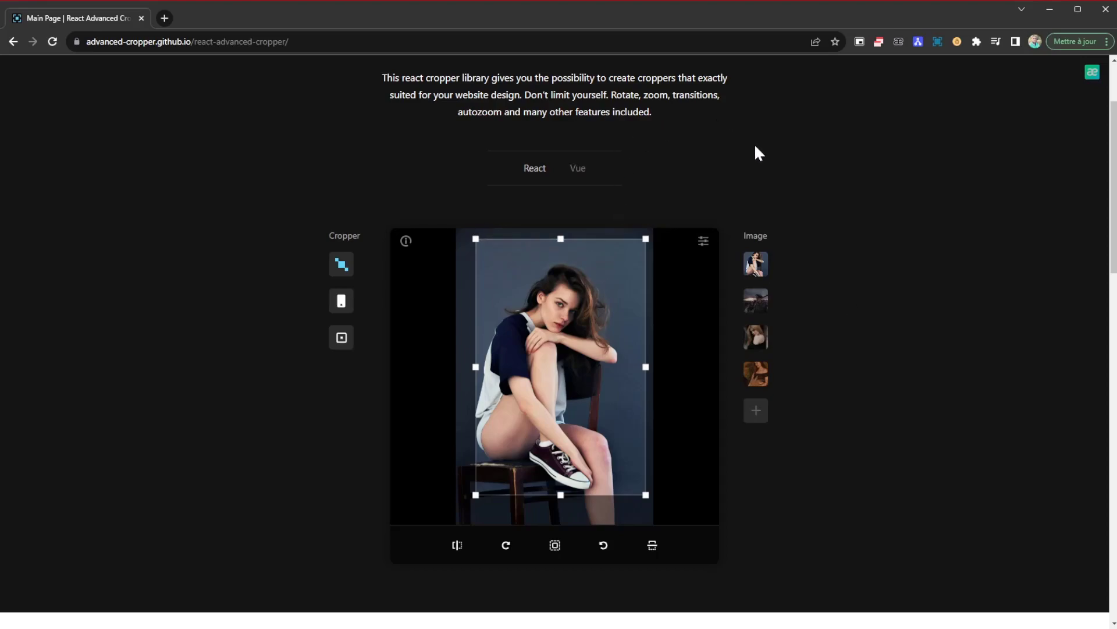
pyautogui.moveTo(768, 171)
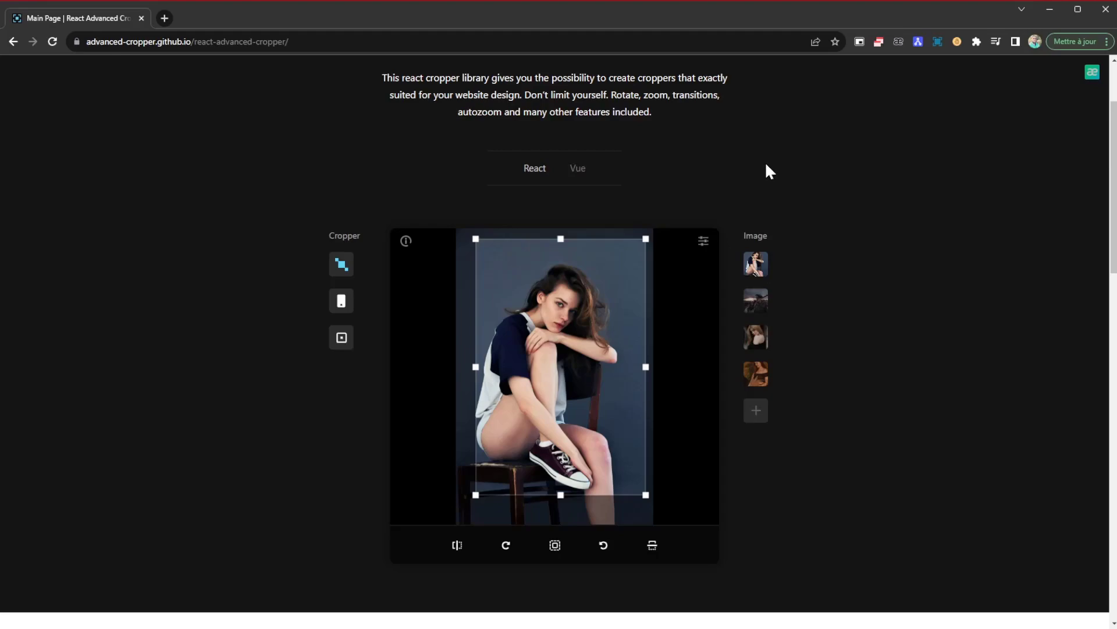
pyautogui.moveTo(845, 199)
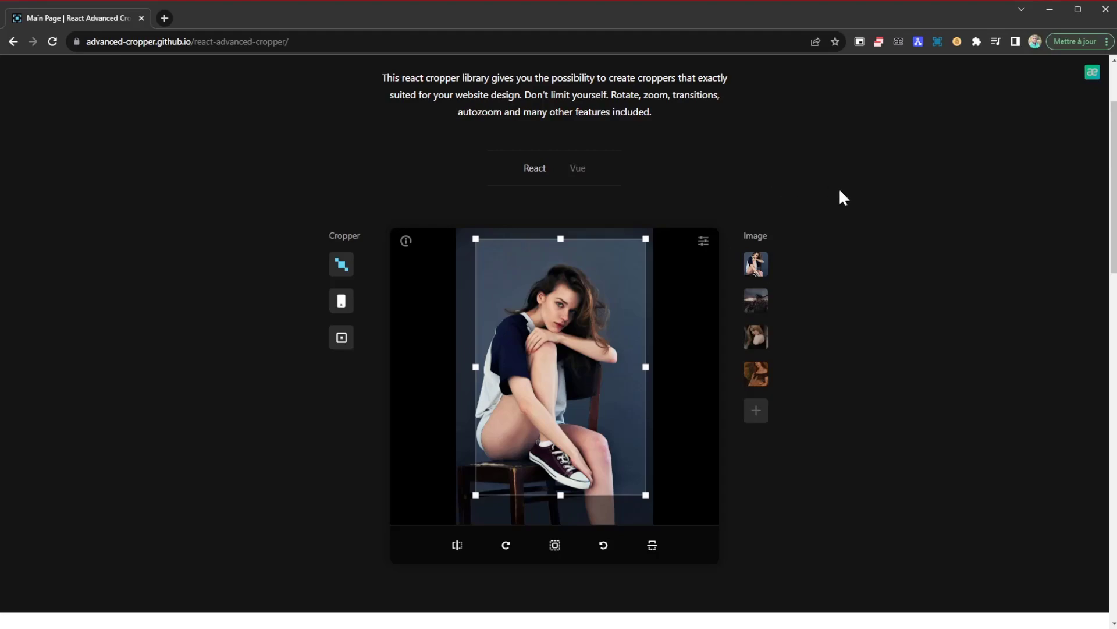
pyautogui.scroll(-3)
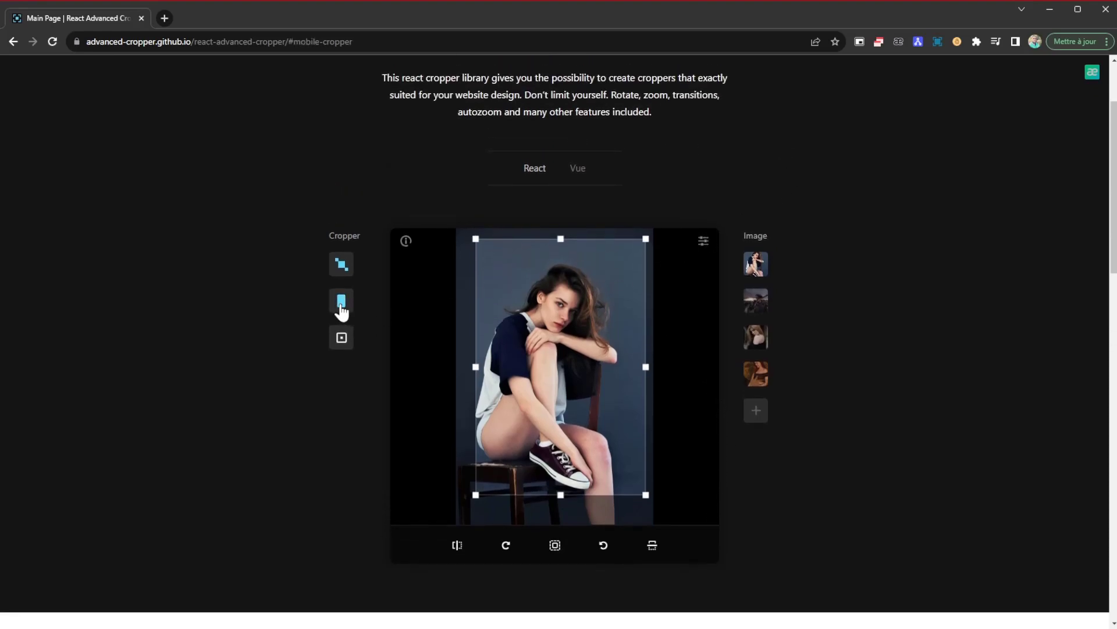
# Switch the demo to the fixed cropper, then back to the default cropper
pyautogui.click(341, 337)
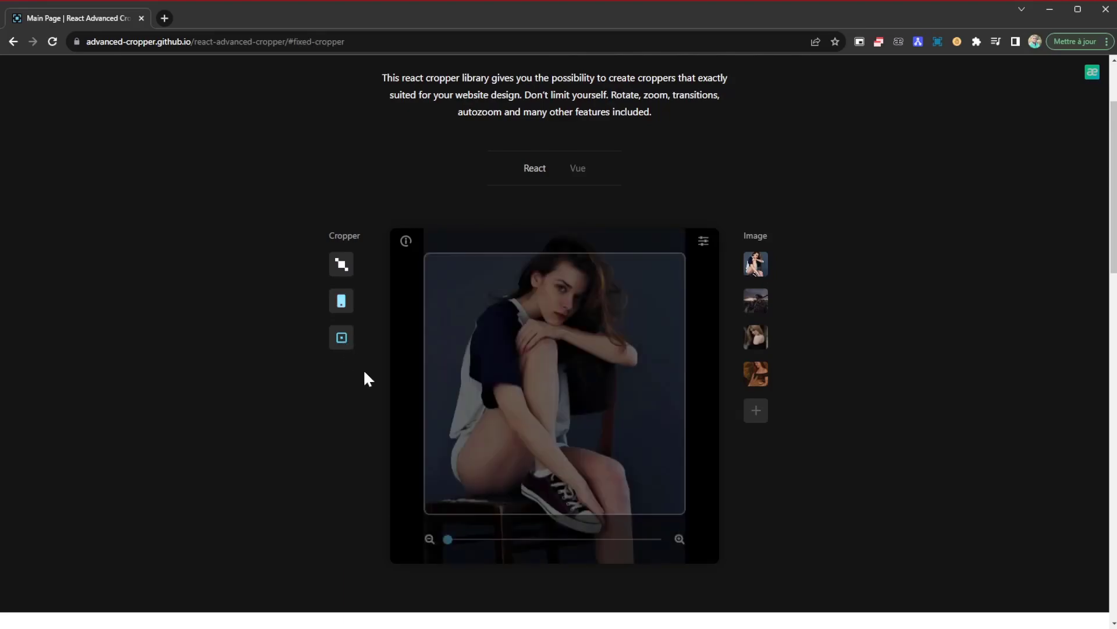
pyautogui.click(341, 264)
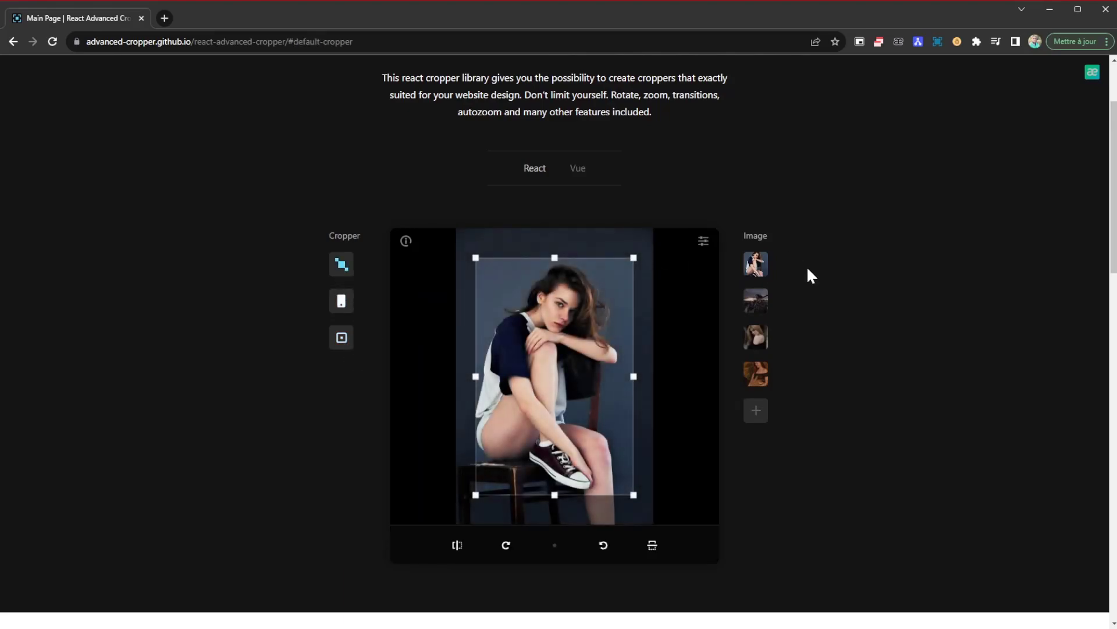
pyautogui.moveTo(482, 292)
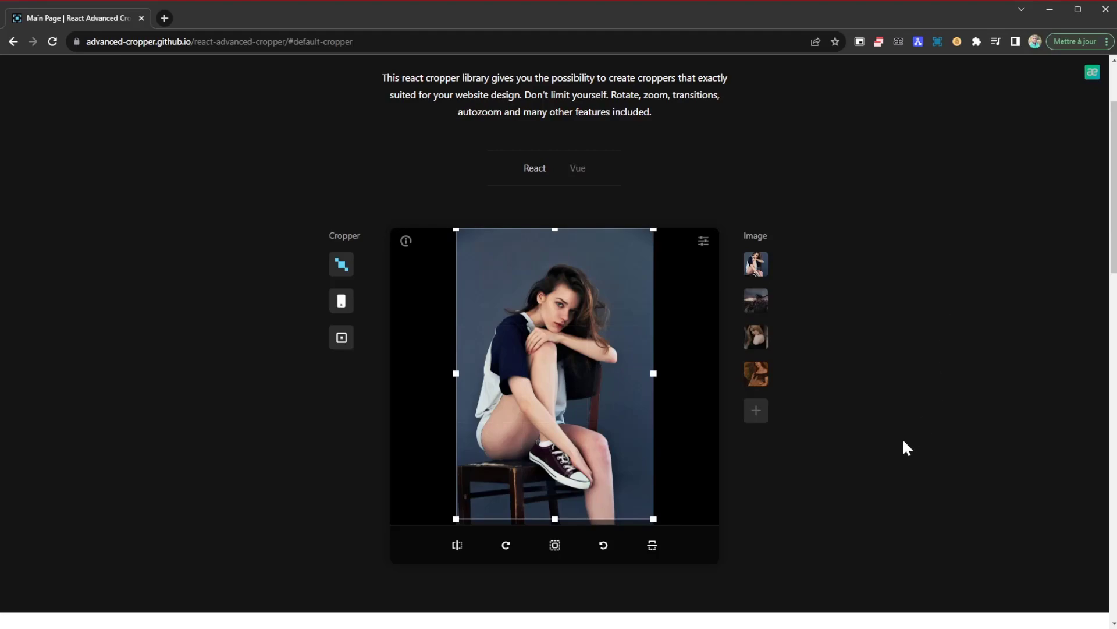
pyautogui.moveTo(804, 405)
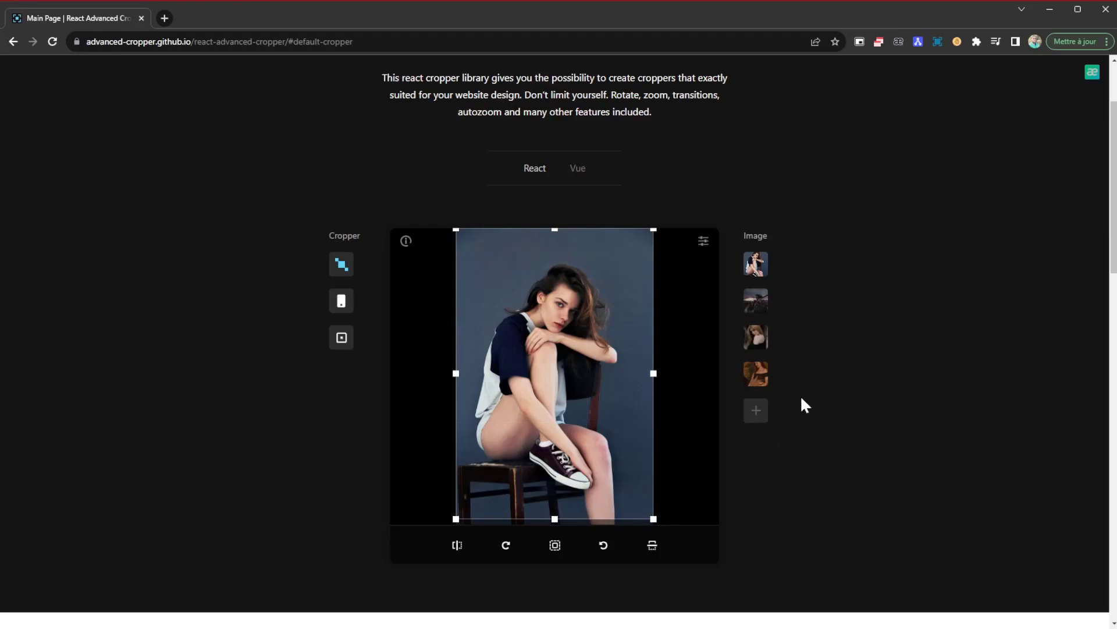
# Scroll through the Features, How to start and footer sections, then back up
pyautogui.scroll(-3)
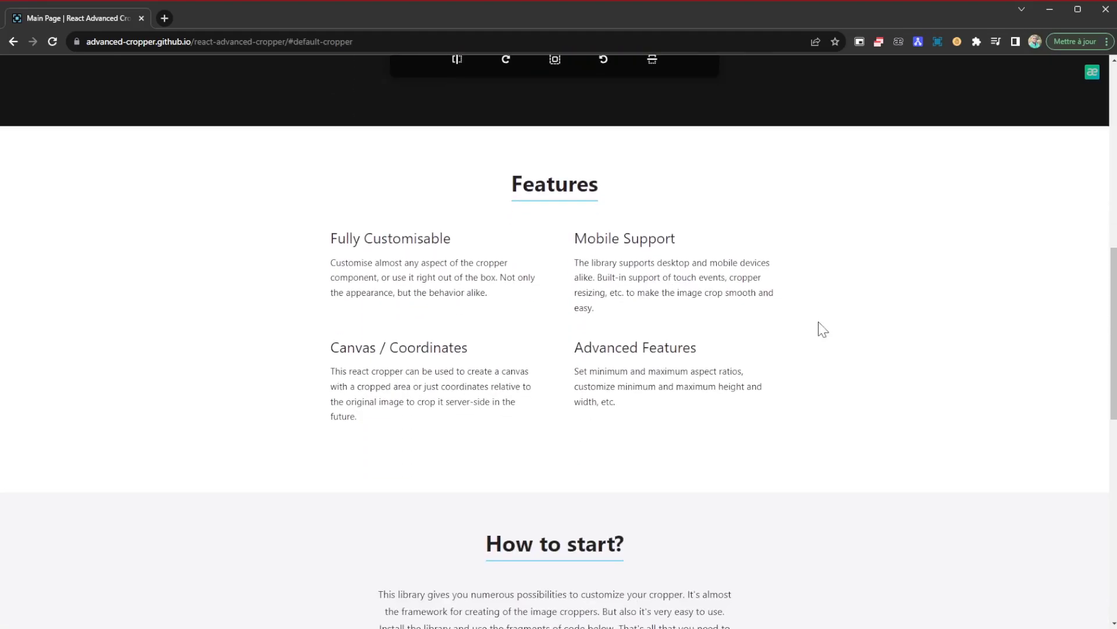
pyautogui.scroll(-3)
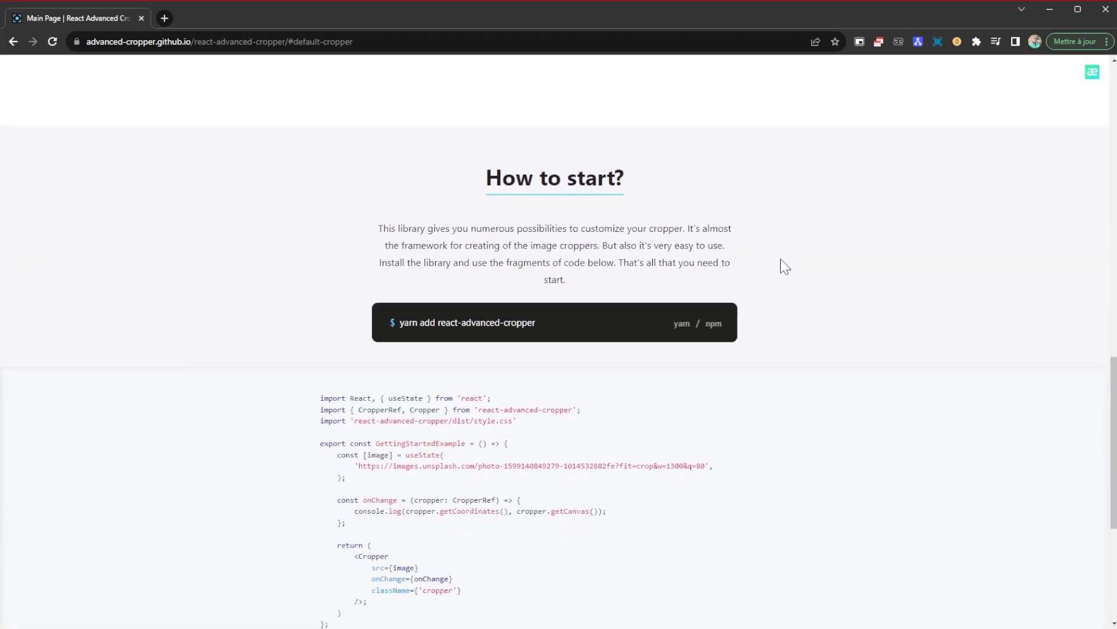
pyautogui.scroll(-3)
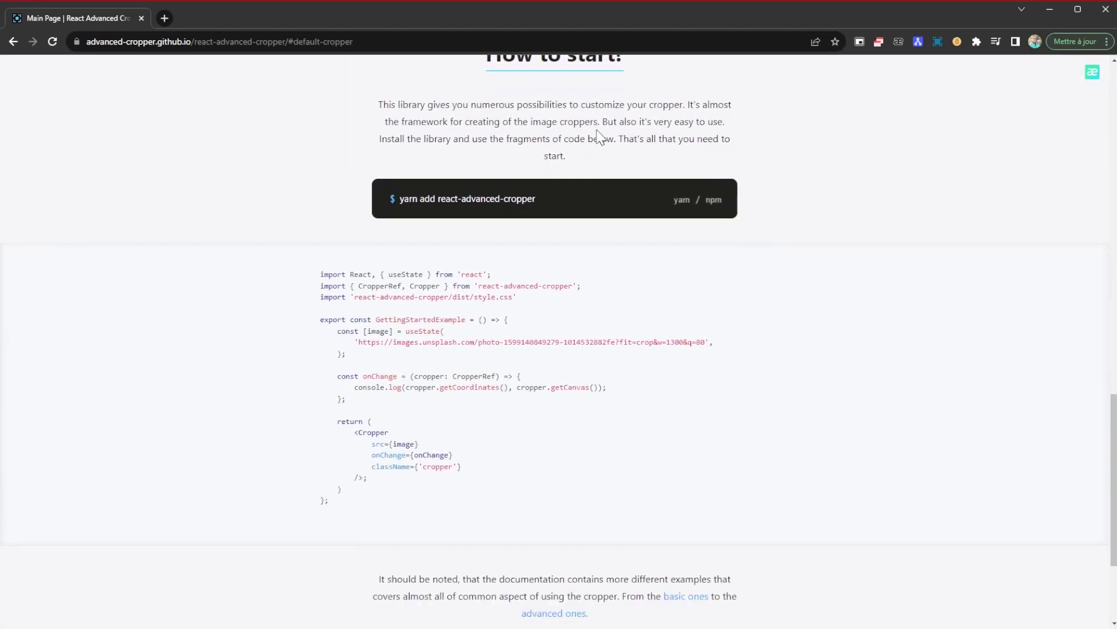
pyautogui.moveTo(374, 323)
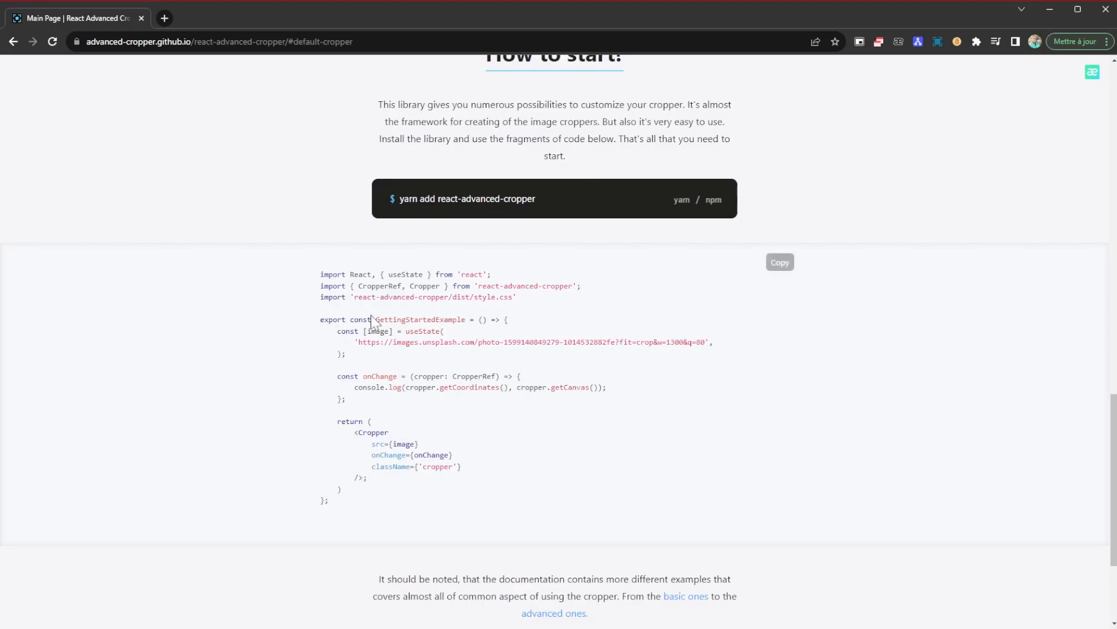
pyautogui.scroll(-3)
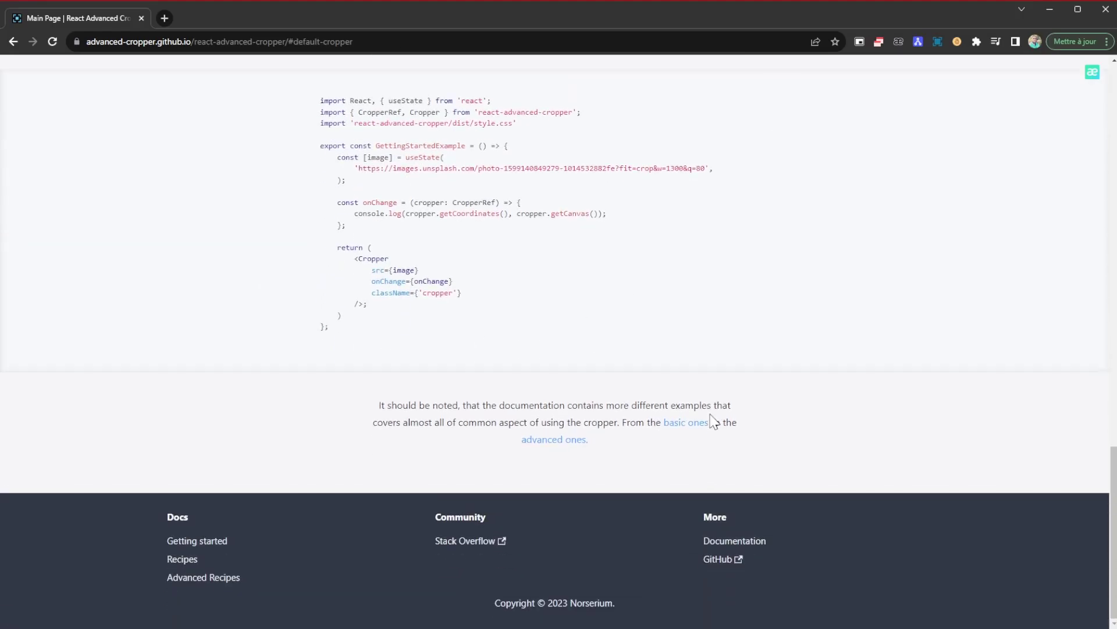
pyautogui.scroll(3)
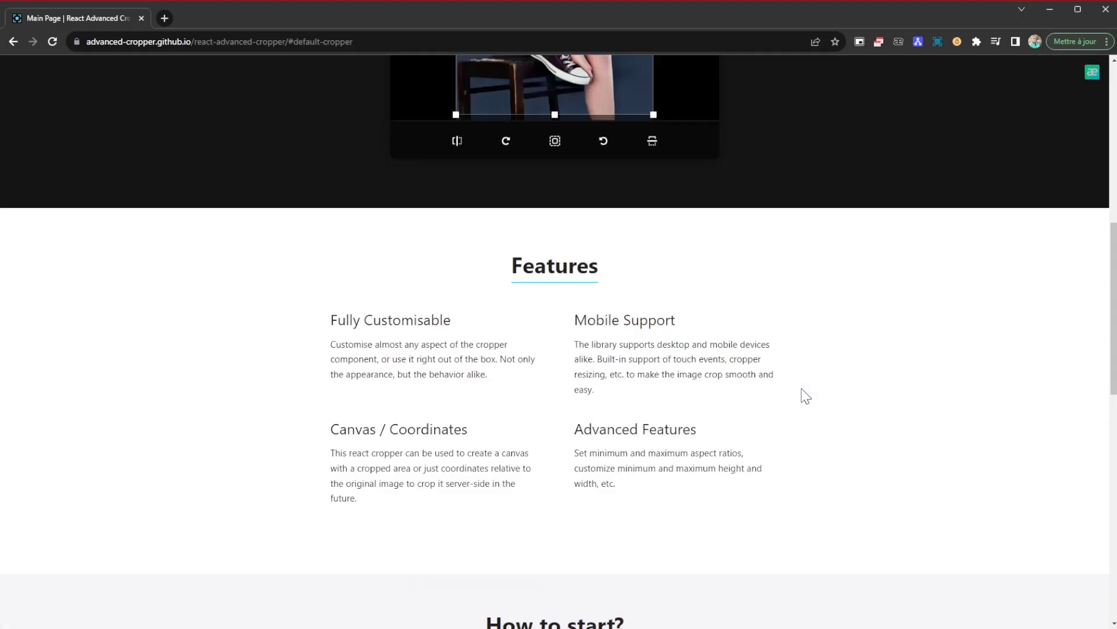
pyautogui.scroll(3)
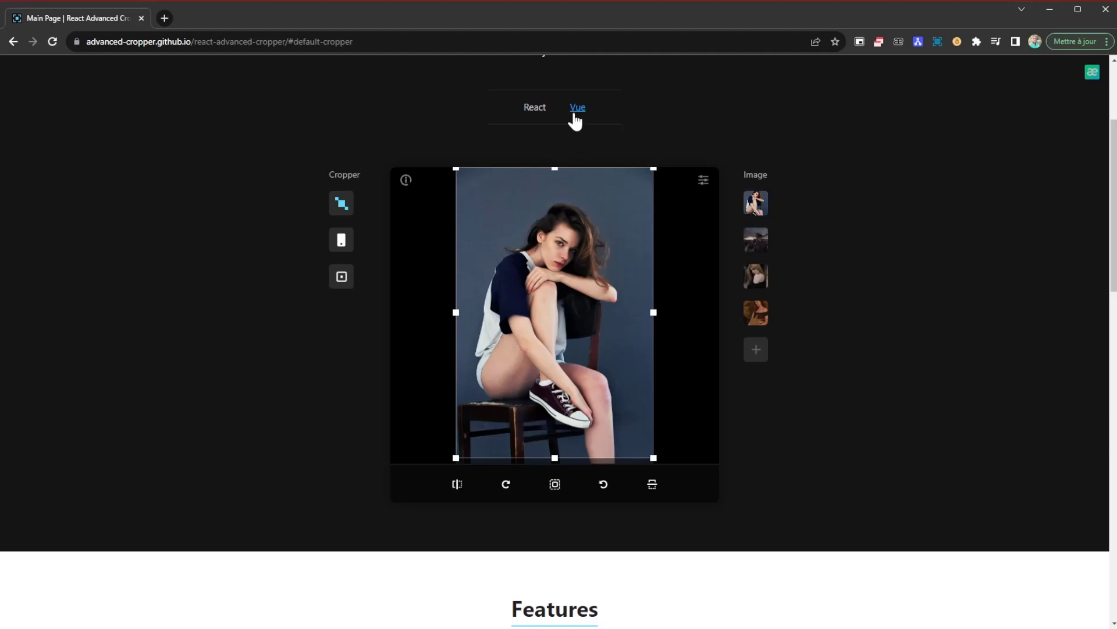
# Visit the Vue version of the cropper site, then return to the React page
pyautogui.click(577, 107)
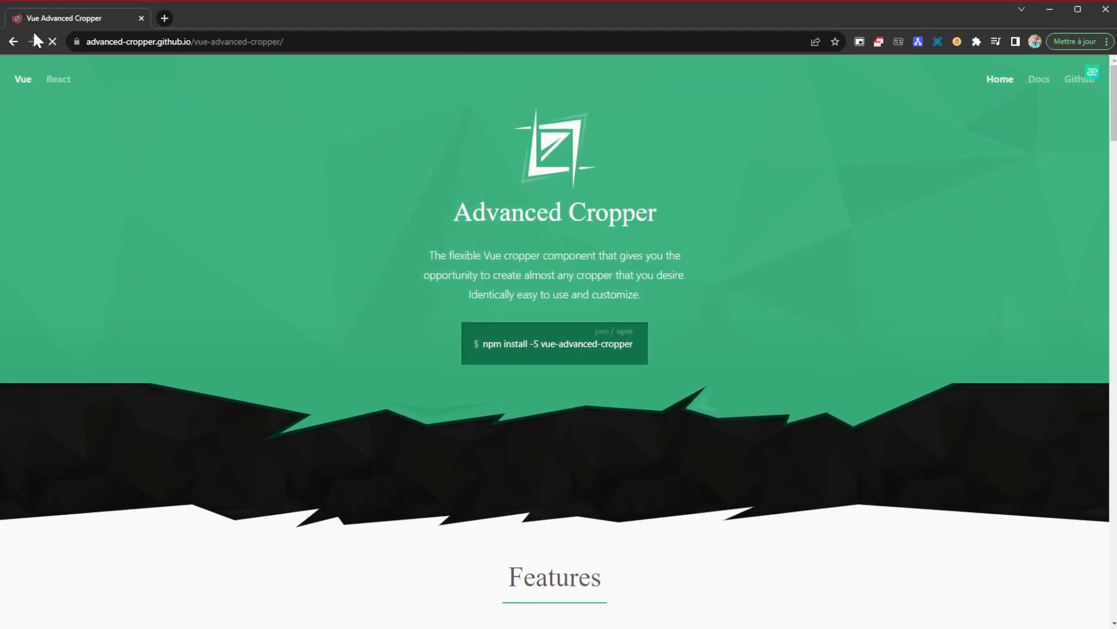
pyautogui.click(58, 80)
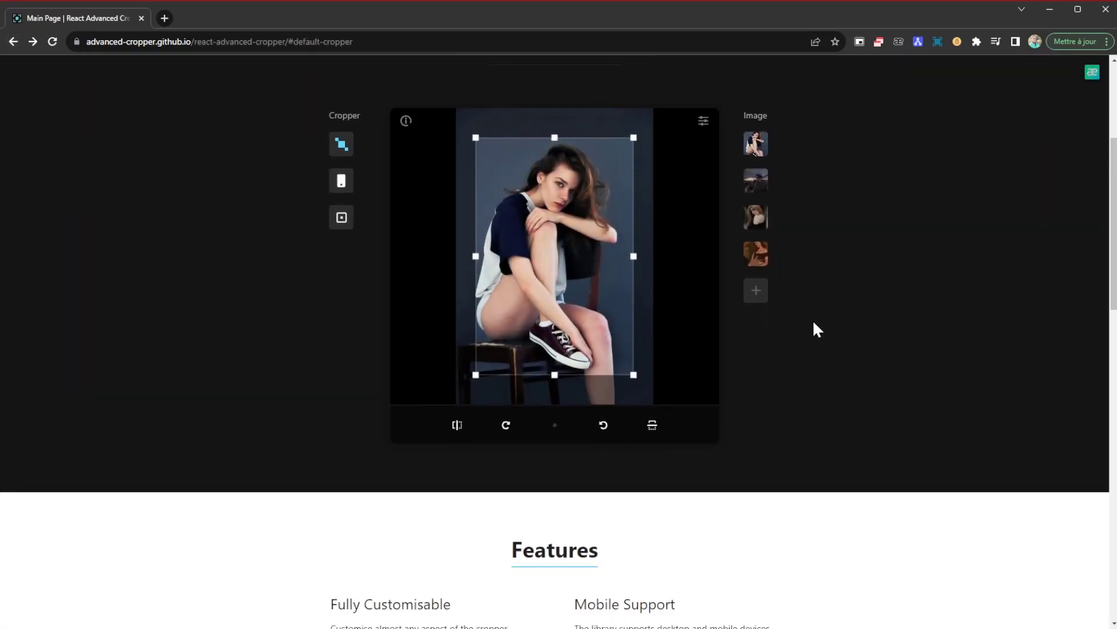
pyautogui.moveTo(596, 250)
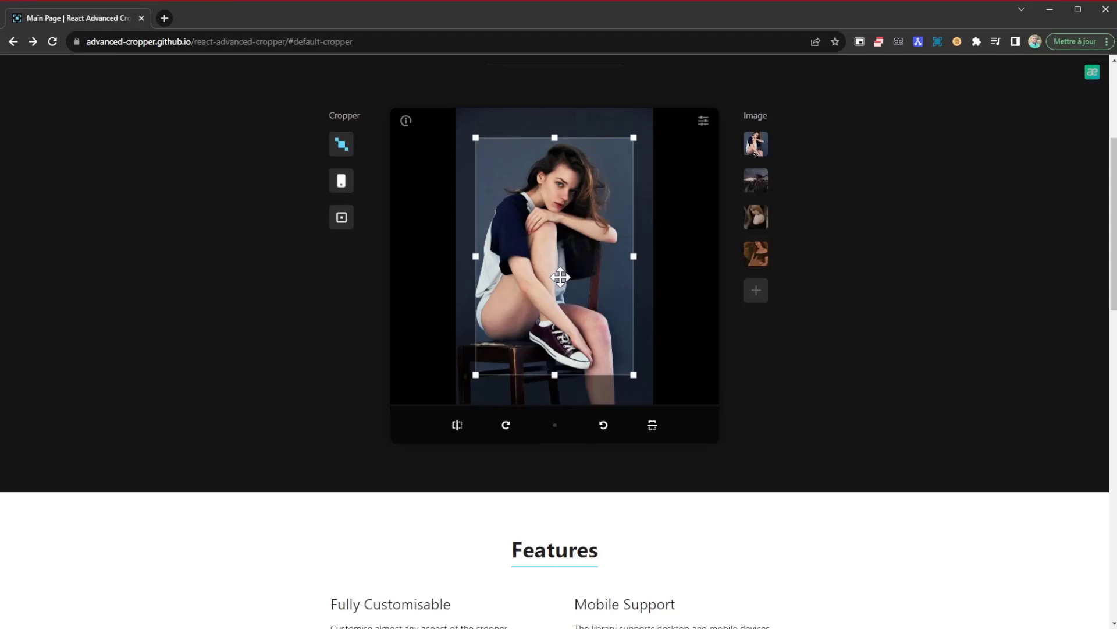
pyautogui.moveTo(626, 319)
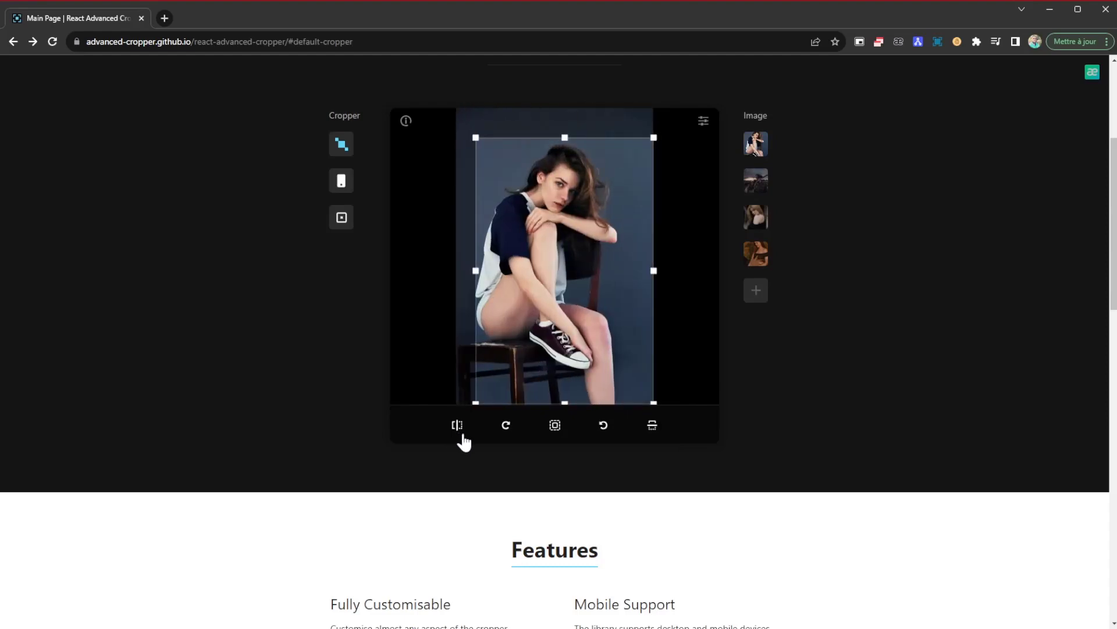
# Flip the demo photo horizontally, reset it, then switch to the mobile-style cropper
pyautogui.click(456, 425)
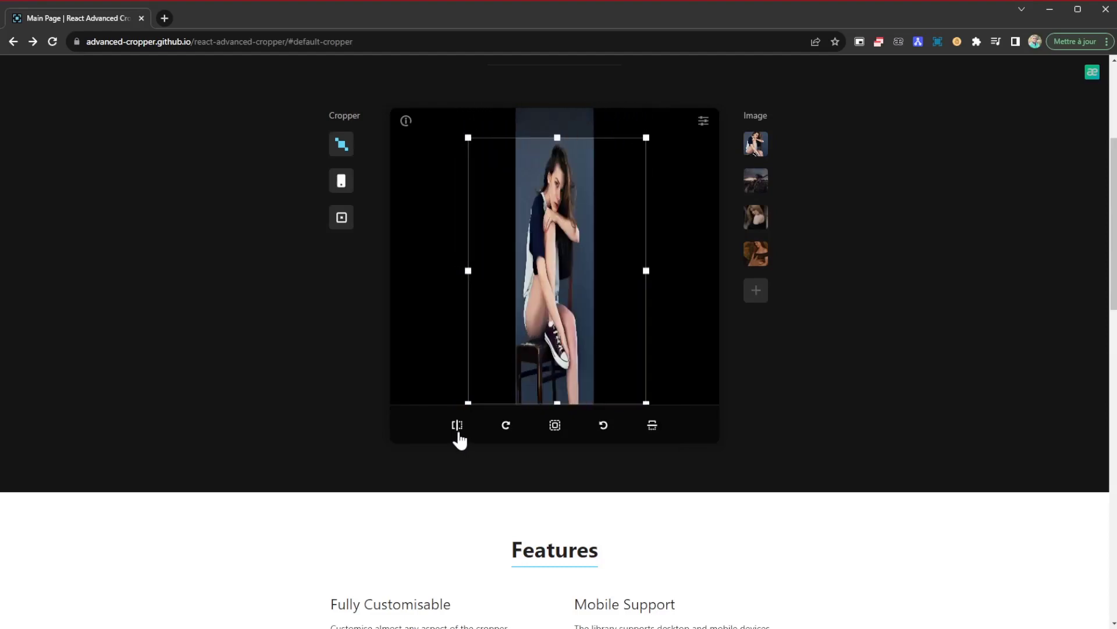
pyautogui.click(554, 425)
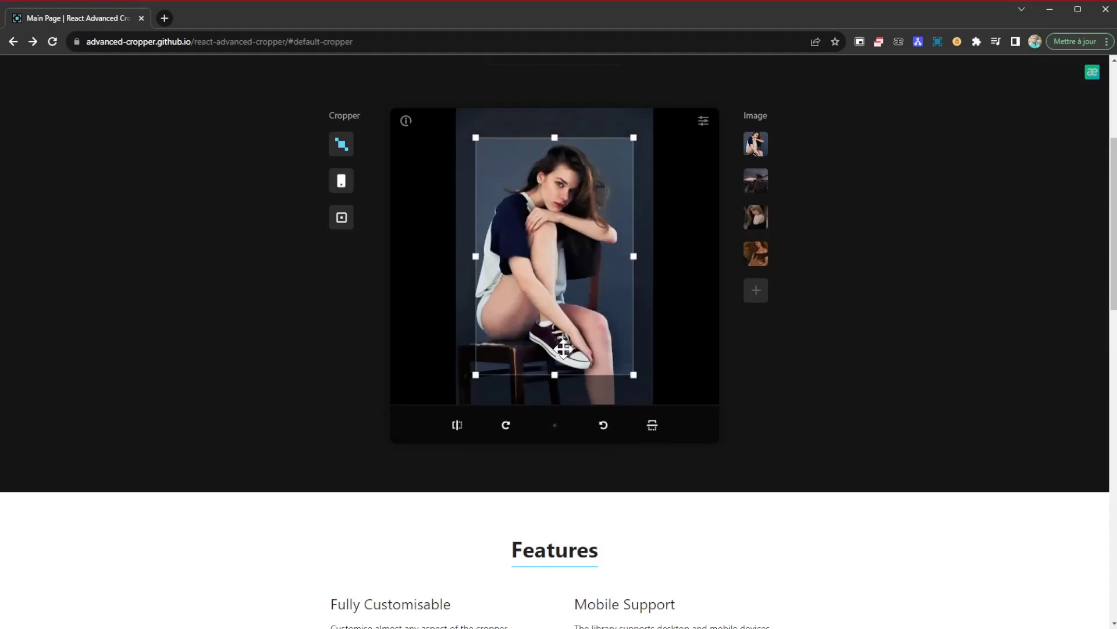
pyautogui.click(341, 180)
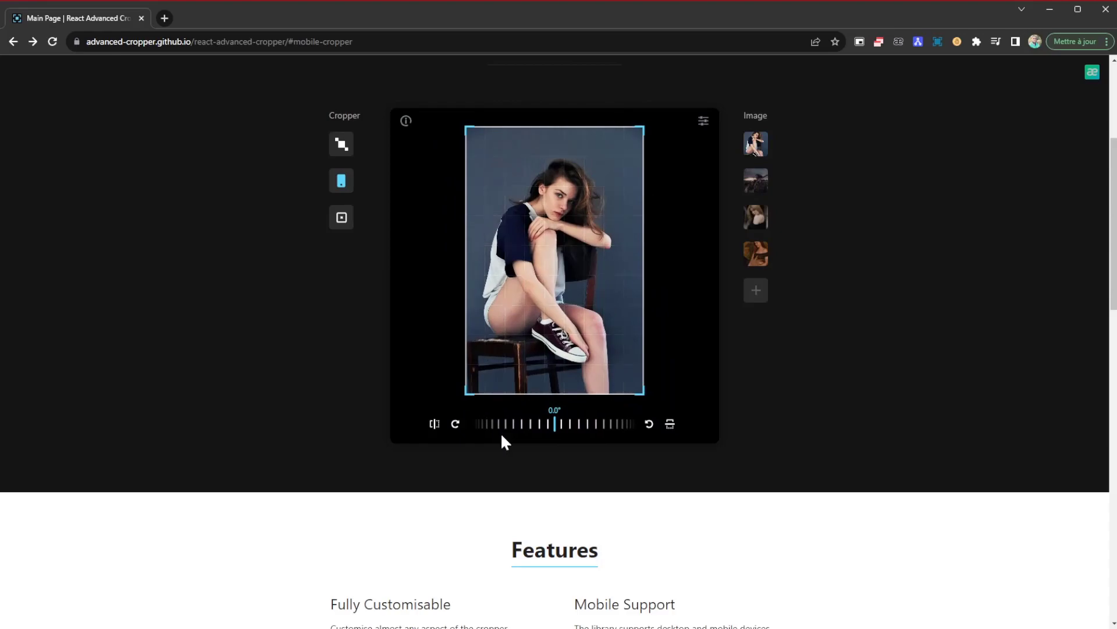
# Scroll through the Features and How to start sections toward the documentation
pyautogui.scroll(3)
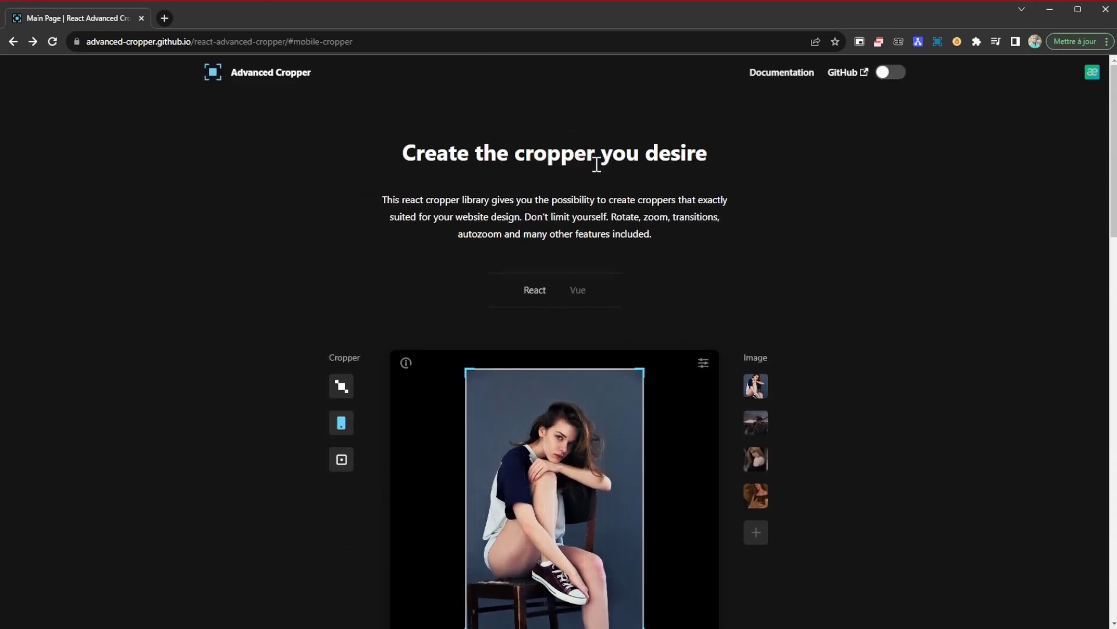
pyautogui.scroll(-3)
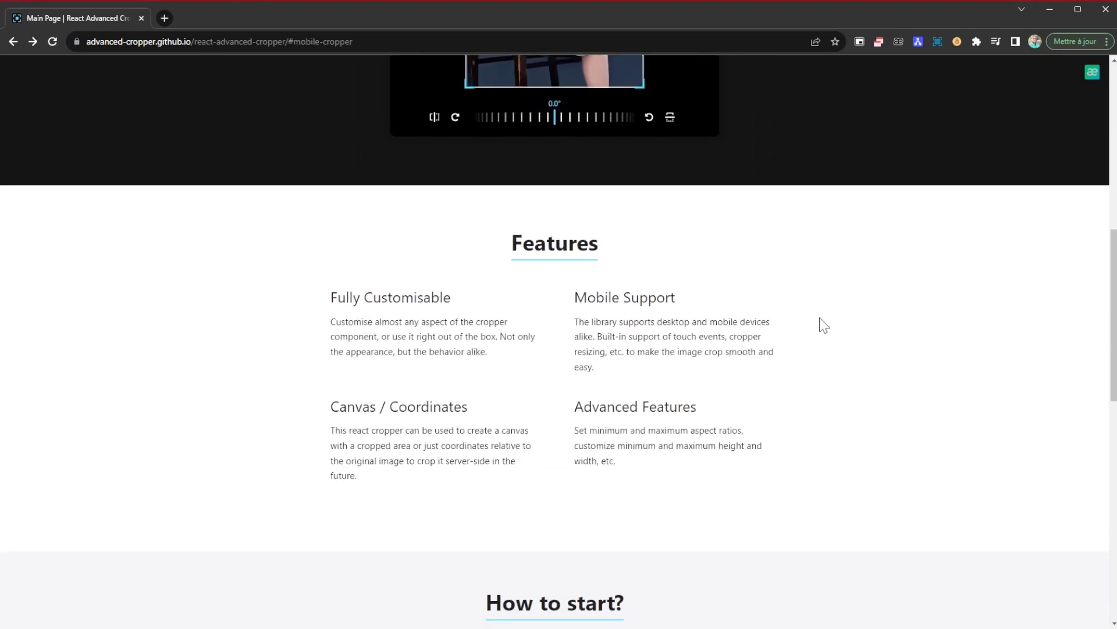
pyautogui.scroll(-3)
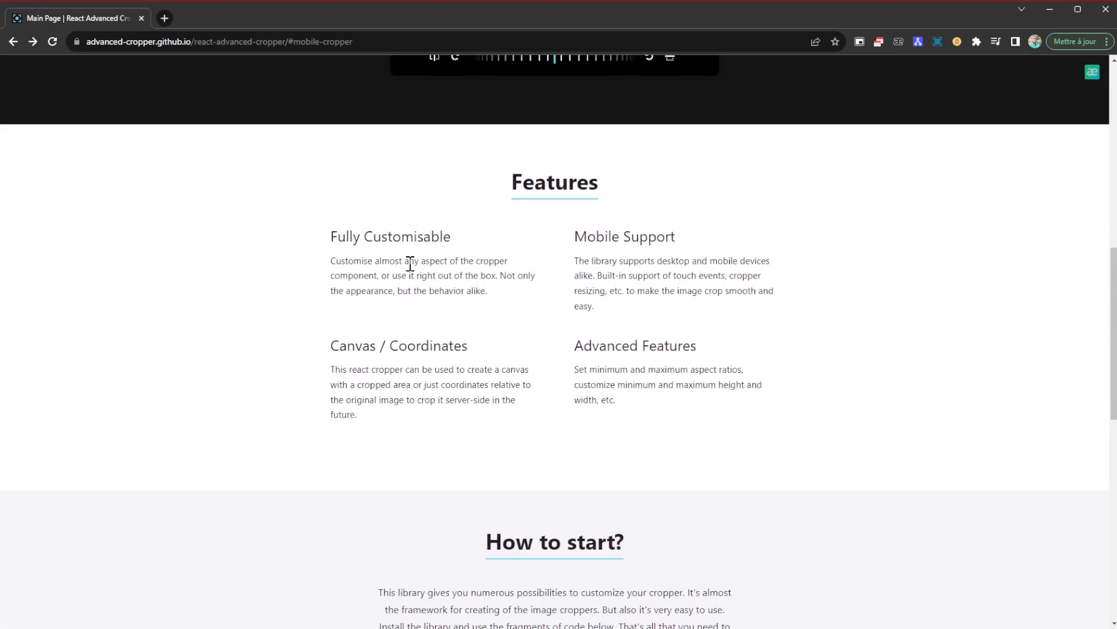
pyautogui.moveTo(795, 220)
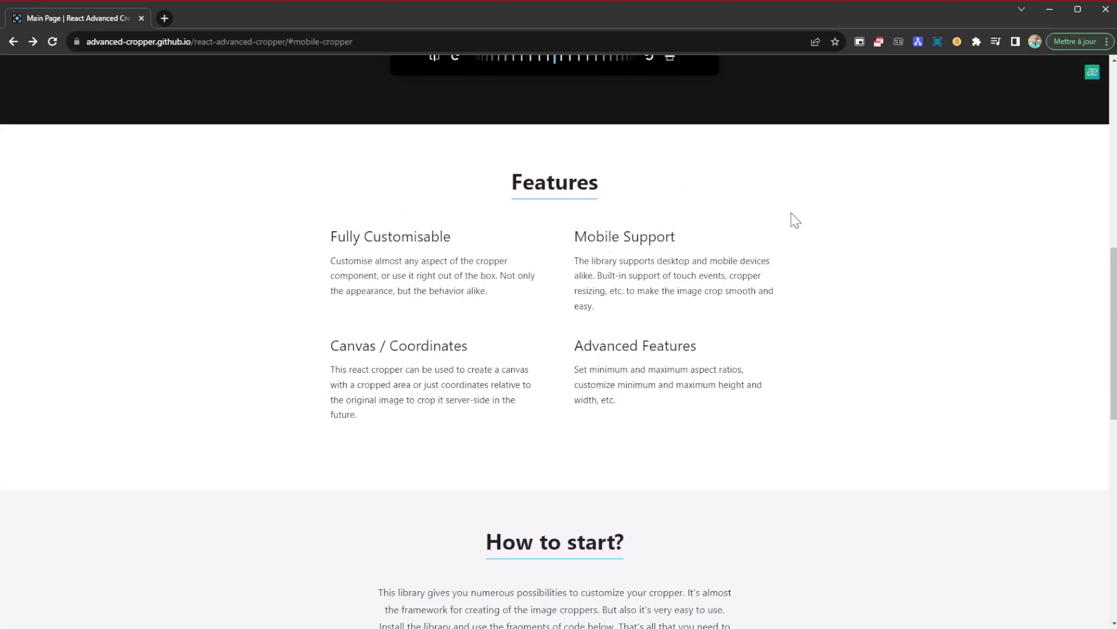
pyautogui.moveTo(735, 389)
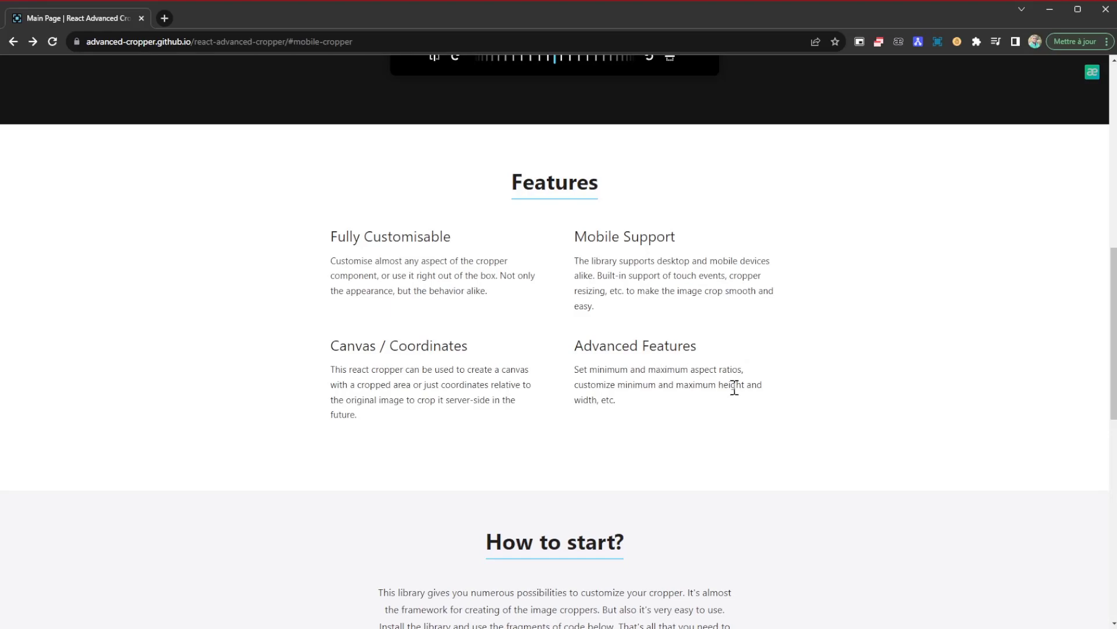
pyautogui.scroll(-3)
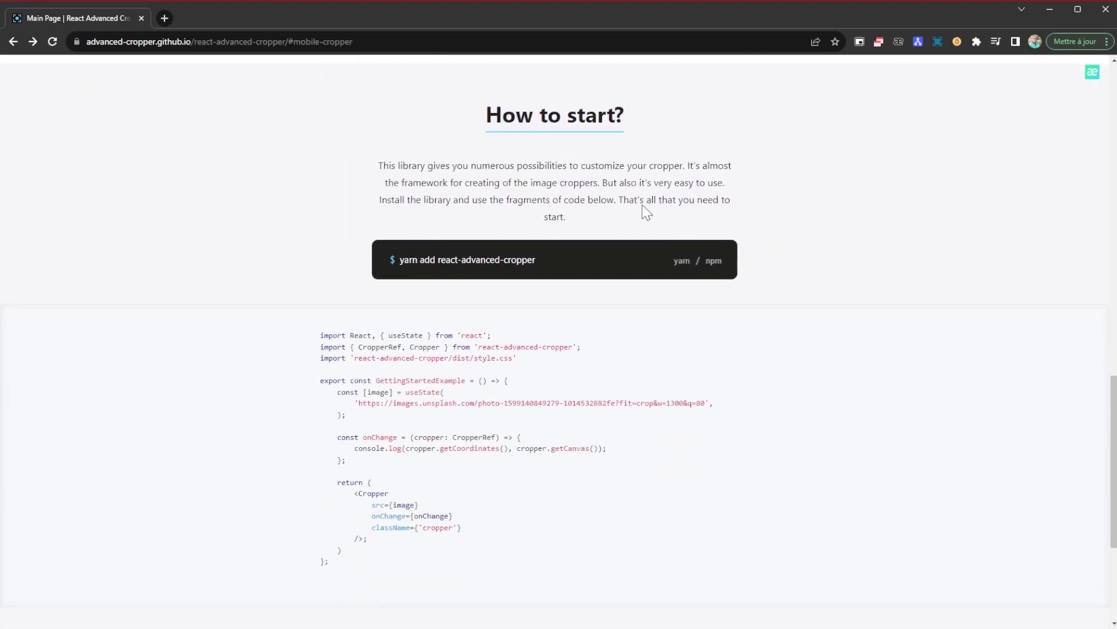
pyautogui.scroll(-3)
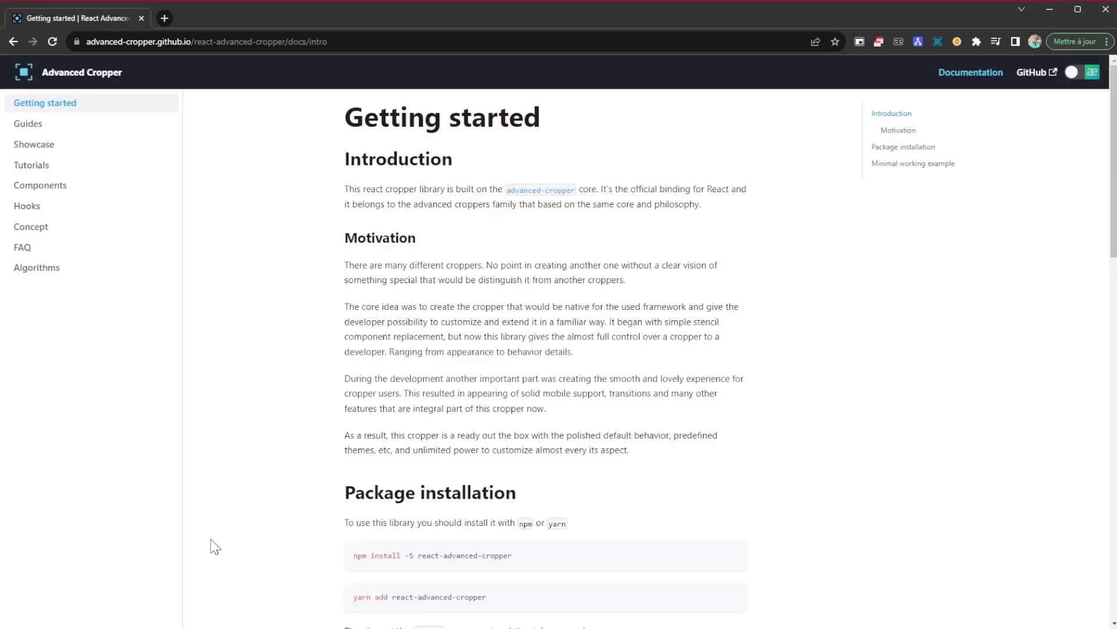
# Scroll through the Getting started guide and minimal example, then go to the Showcase page
pyautogui.scroll(-3)
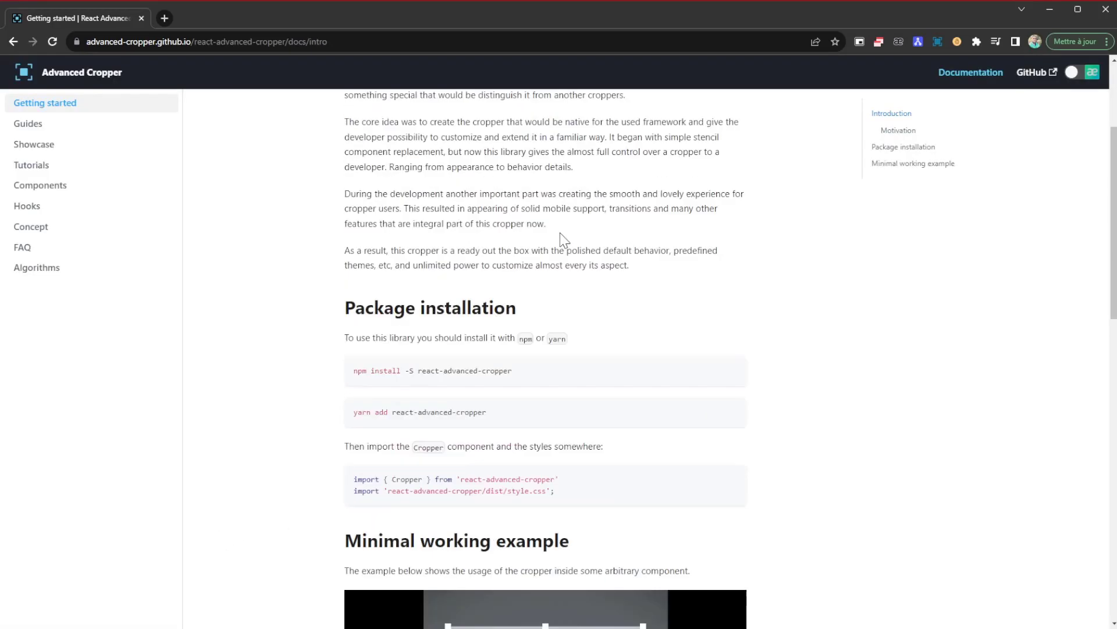
pyautogui.scroll(-3)
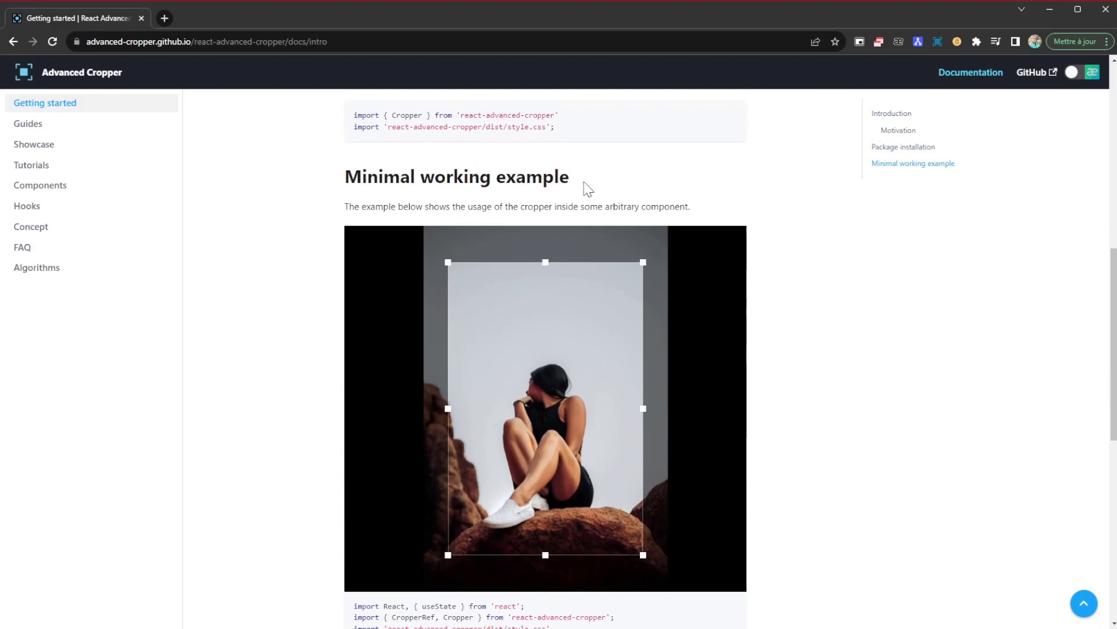
pyautogui.scroll(-3)
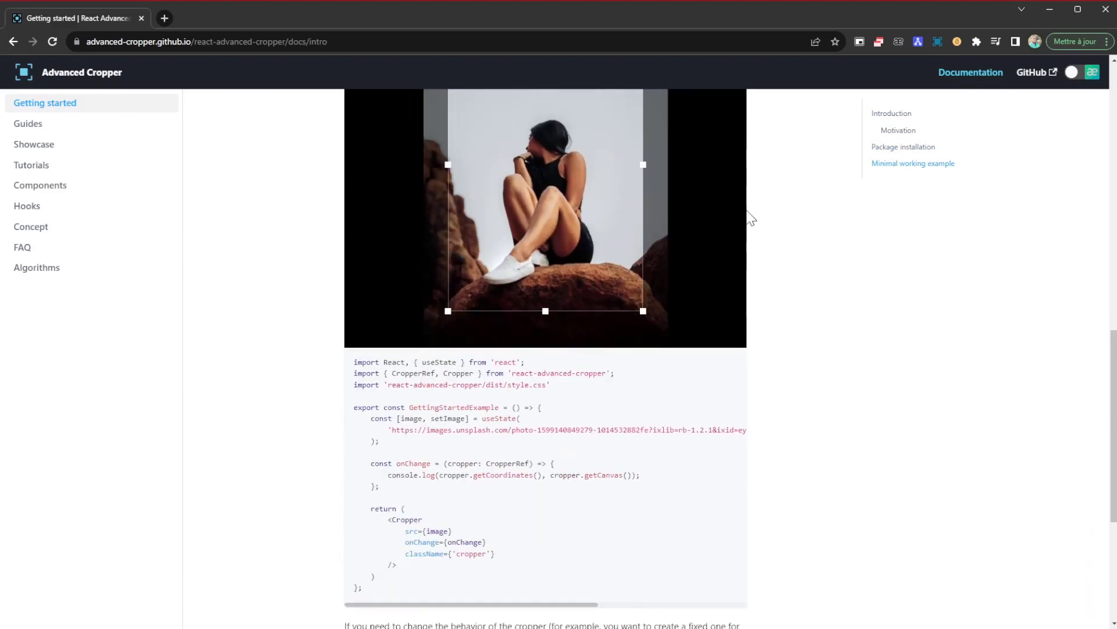
pyautogui.scroll(-3)
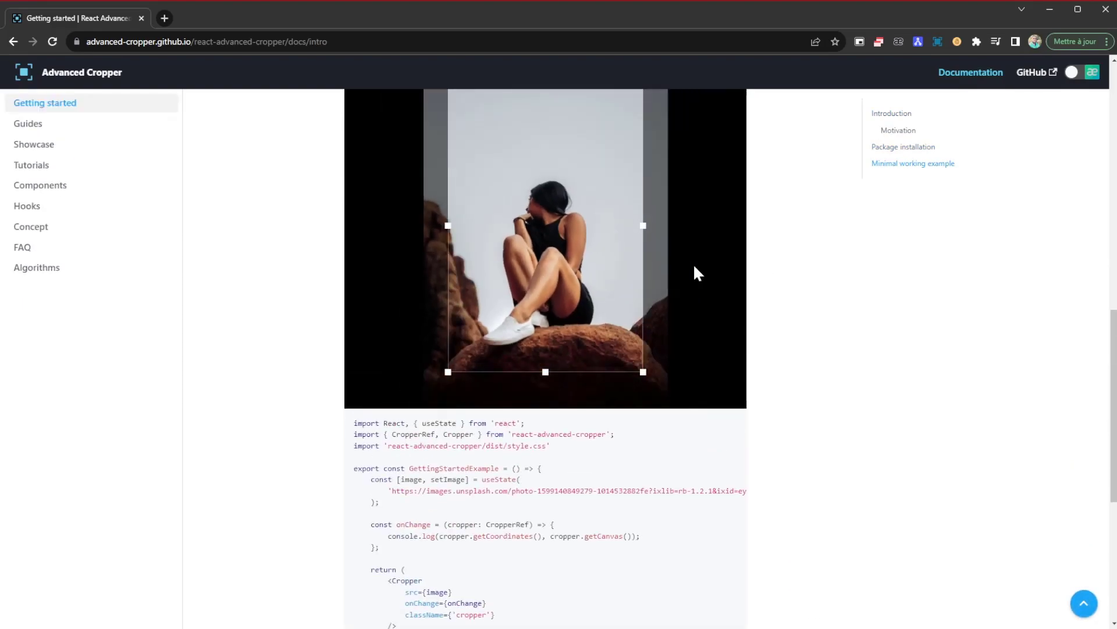
pyautogui.scroll(3)
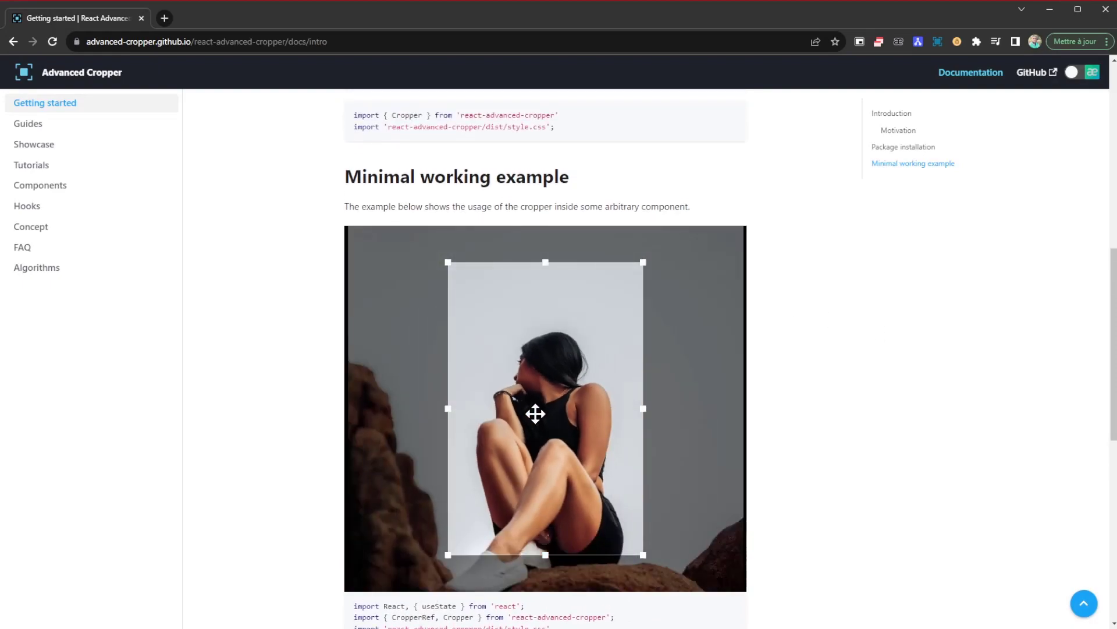
pyautogui.scroll(-3)
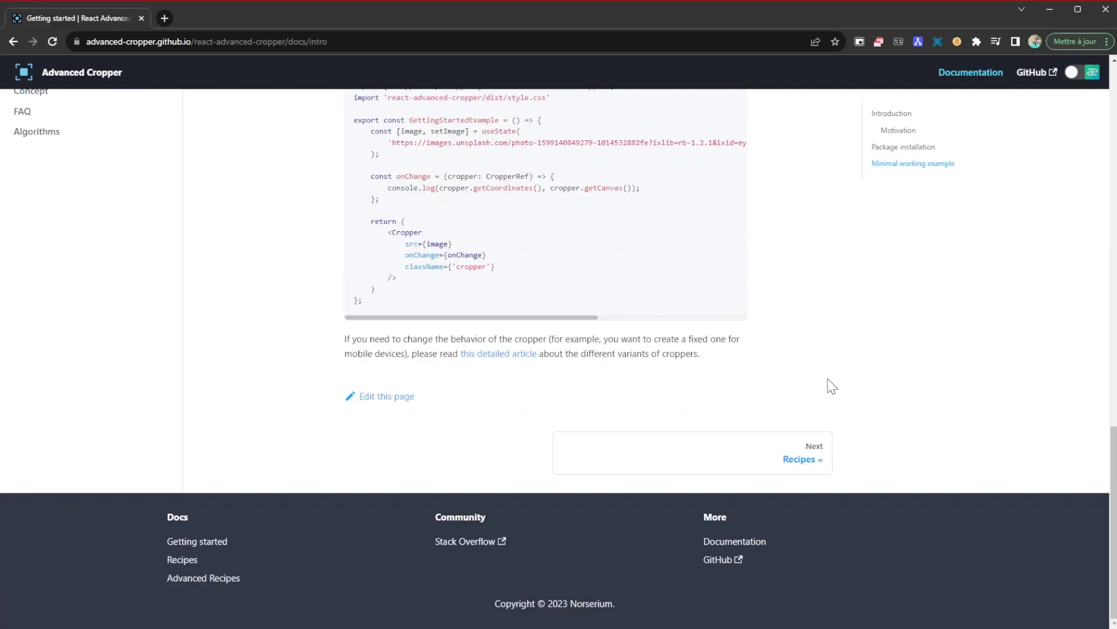
pyautogui.scroll(3)
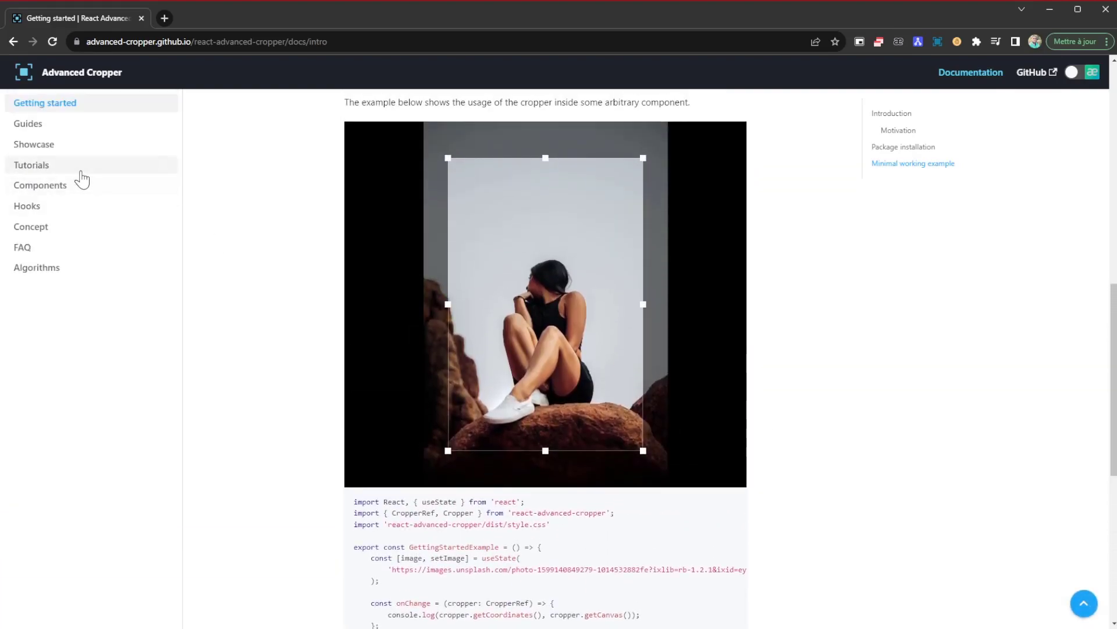
pyautogui.click(33, 145)
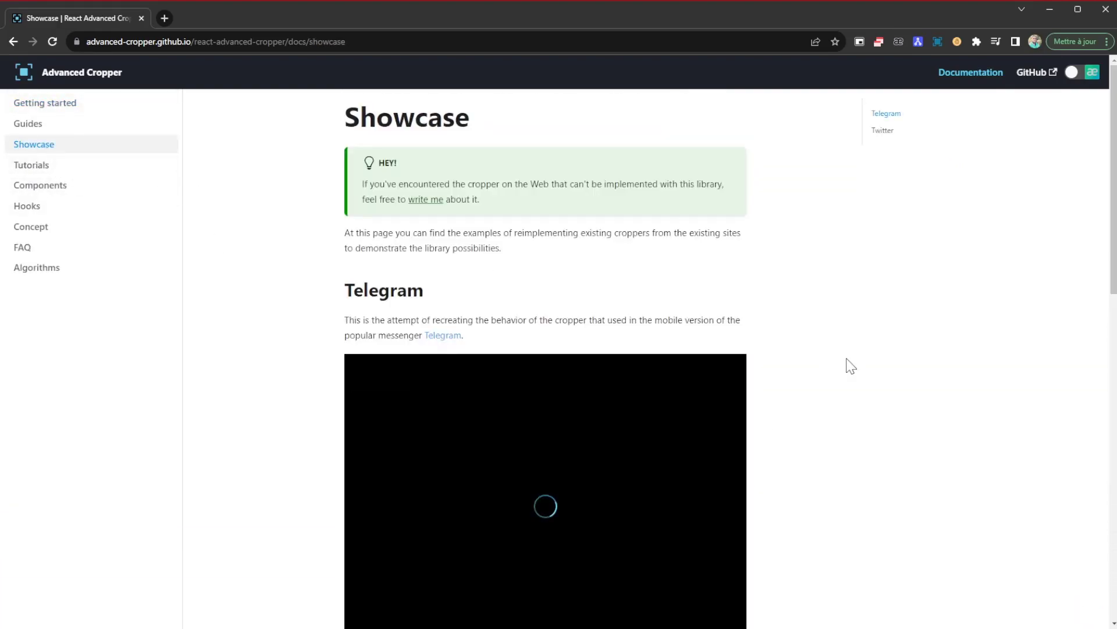
# Scroll through the Telegram and Twitter showcase croppers, then go to the Custom Stencil tutorial
pyautogui.scroll(-3)
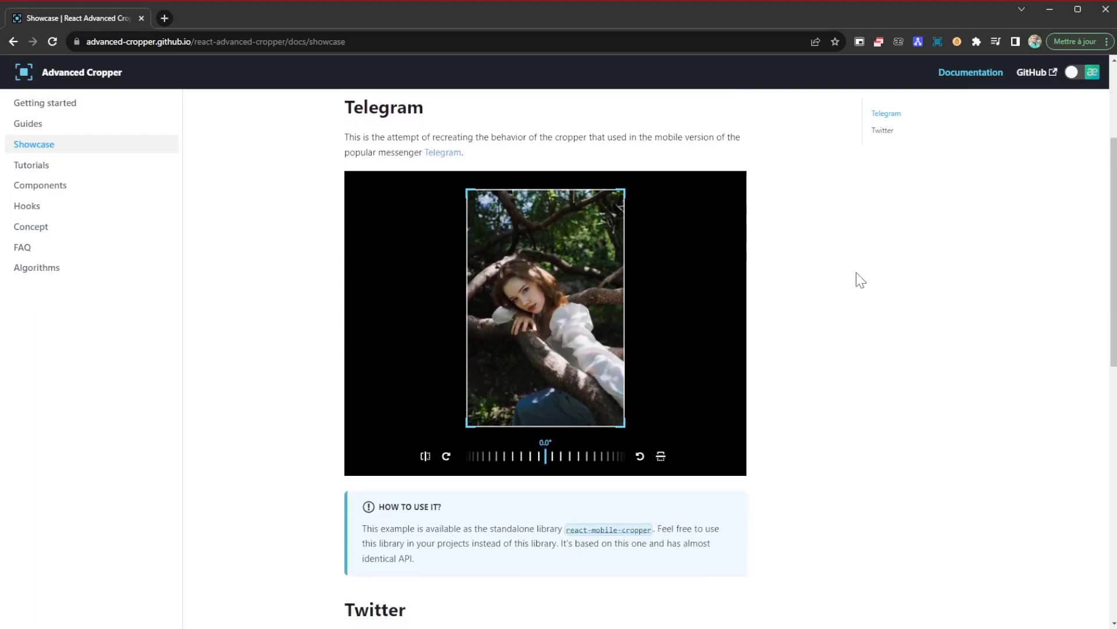
pyautogui.scroll(-3)
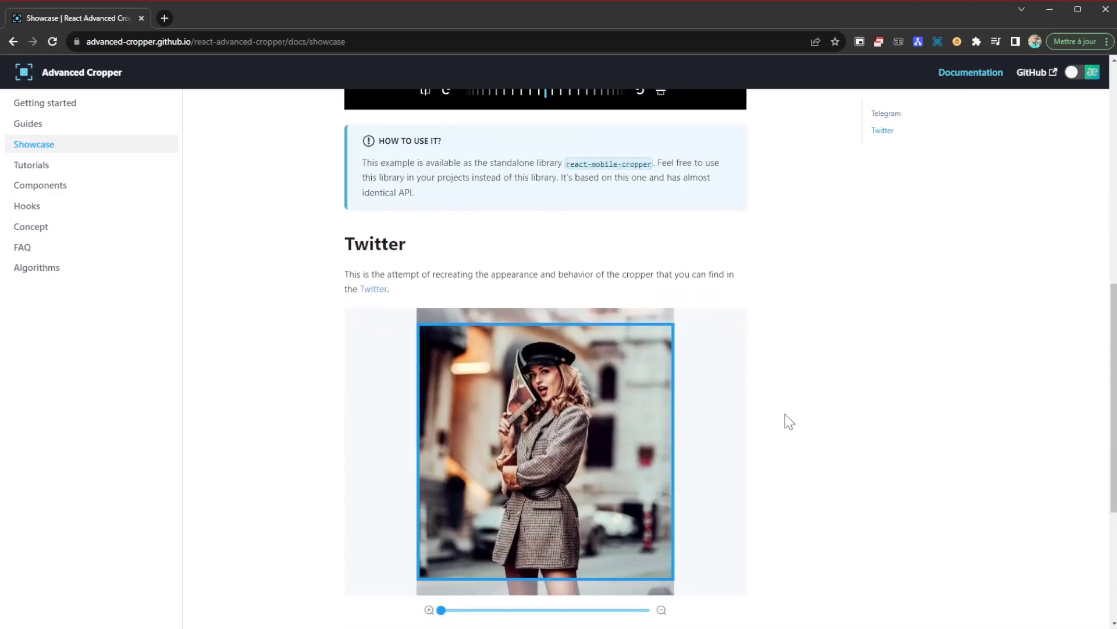
pyautogui.scroll(-3)
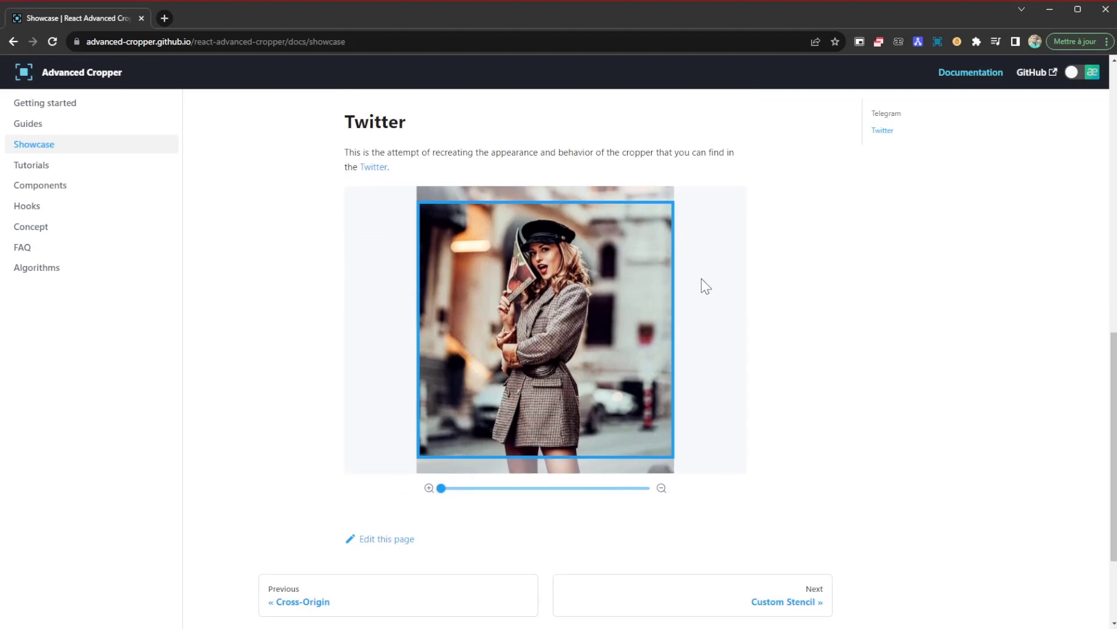
pyautogui.scroll(-3)
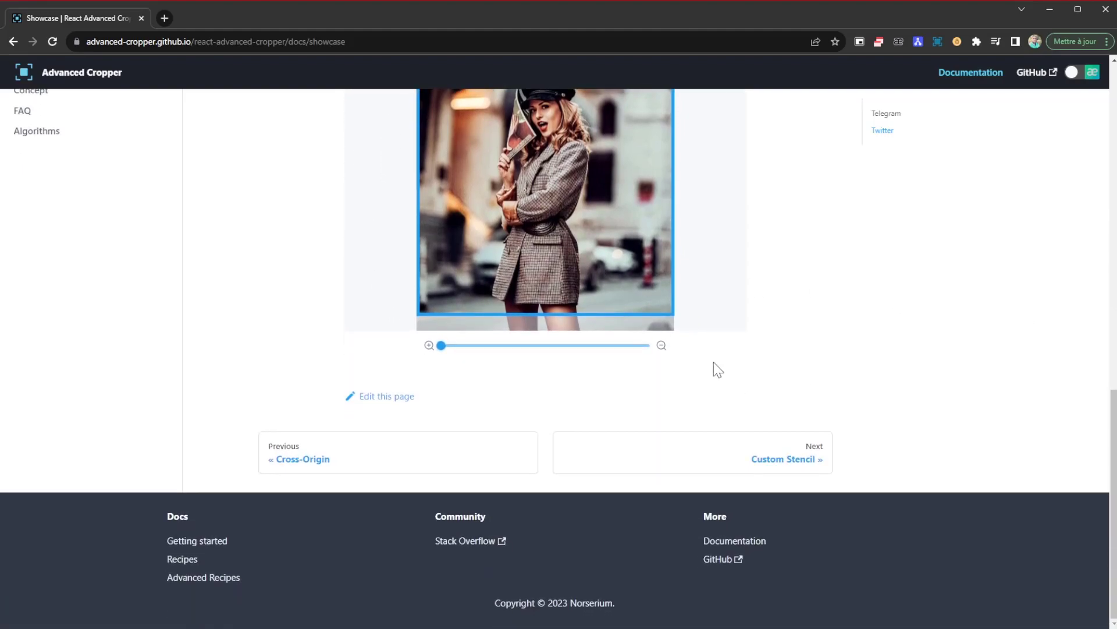
pyautogui.scroll(3)
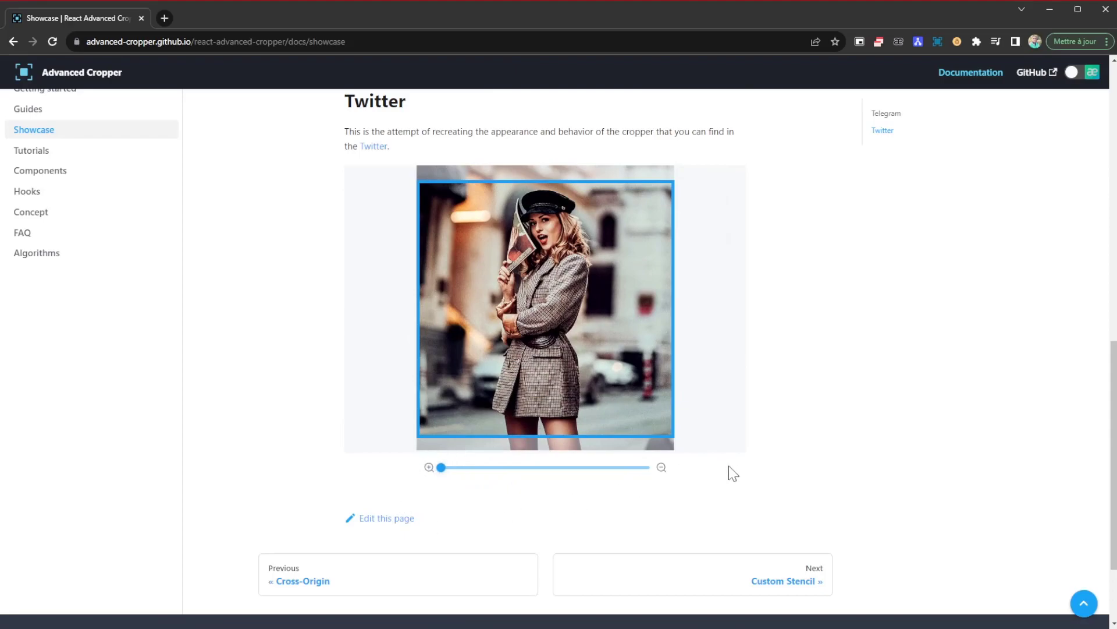
pyautogui.scroll(-3)
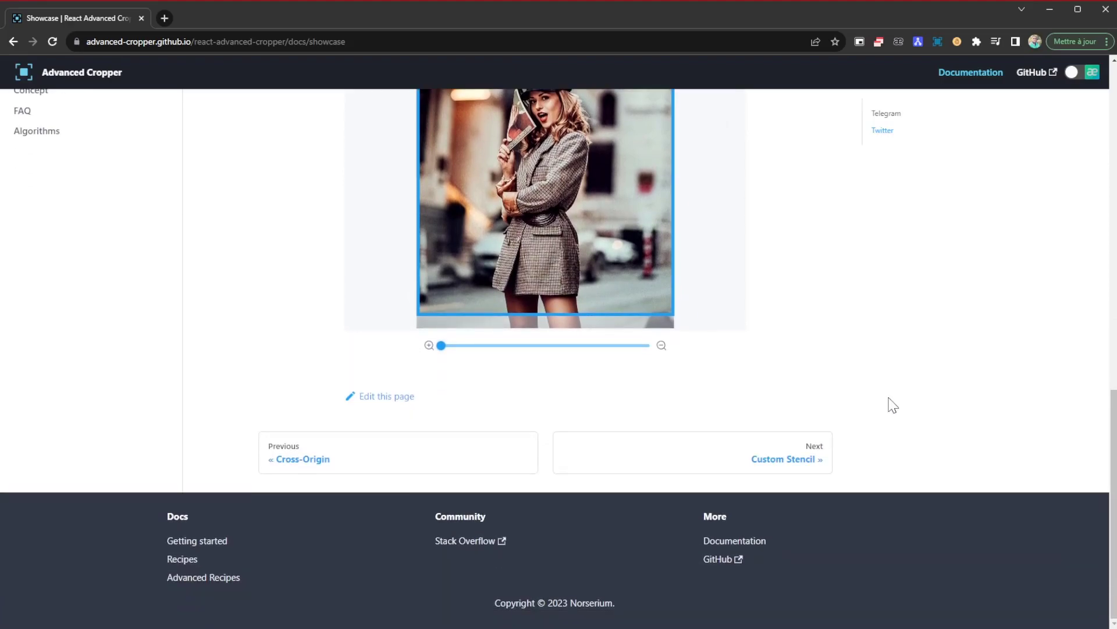
pyautogui.scroll(3)
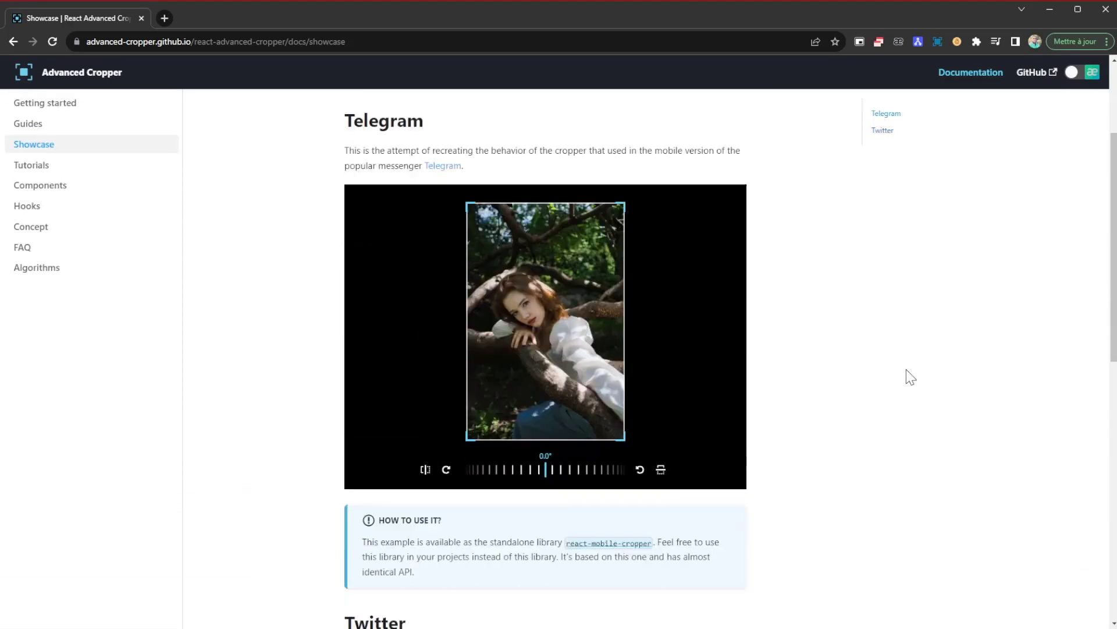
pyautogui.click(32, 164)
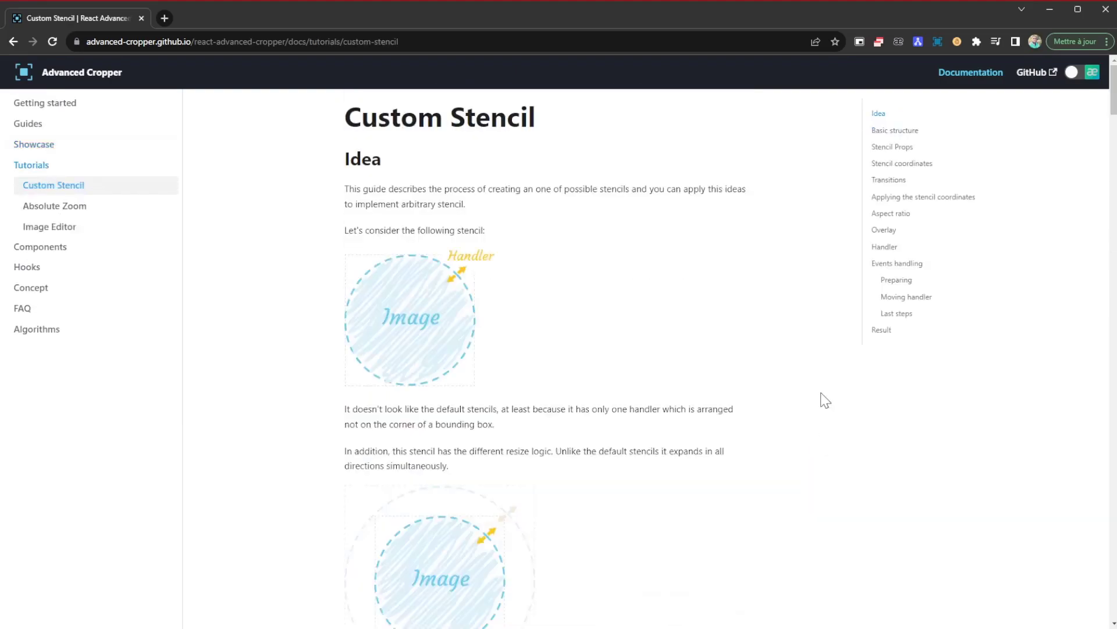
pyautogui.moveTo(507, 328)
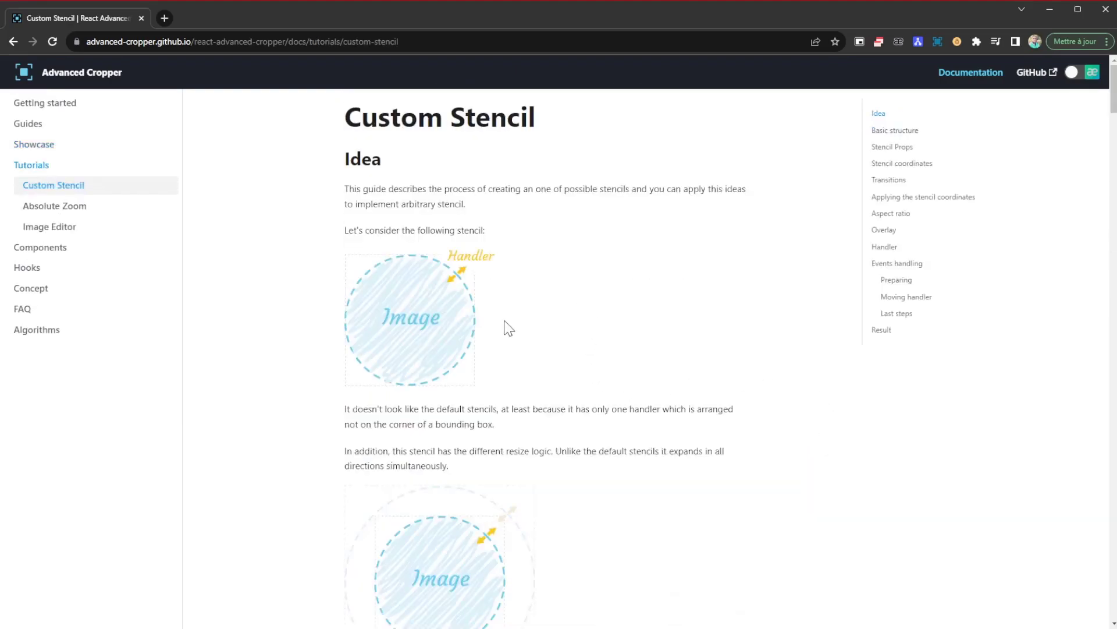
# Scroll through the Custom Stencil tutorial, then go to the Absolute Zoom tutorial
pyautogui.scroll(-3)
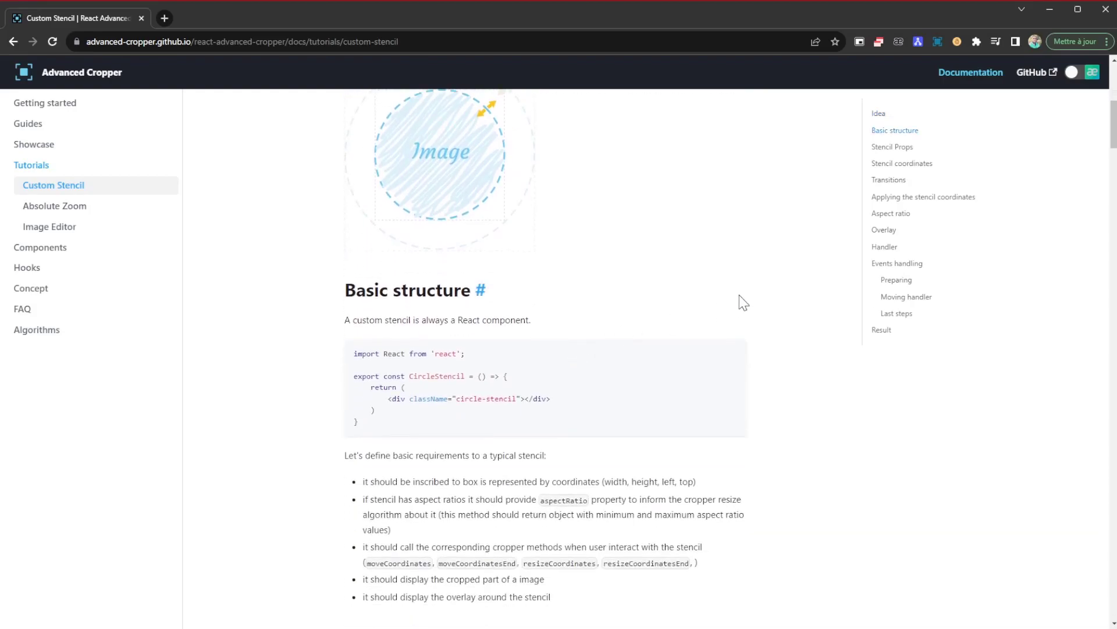
pyautogui.scroll(-3)
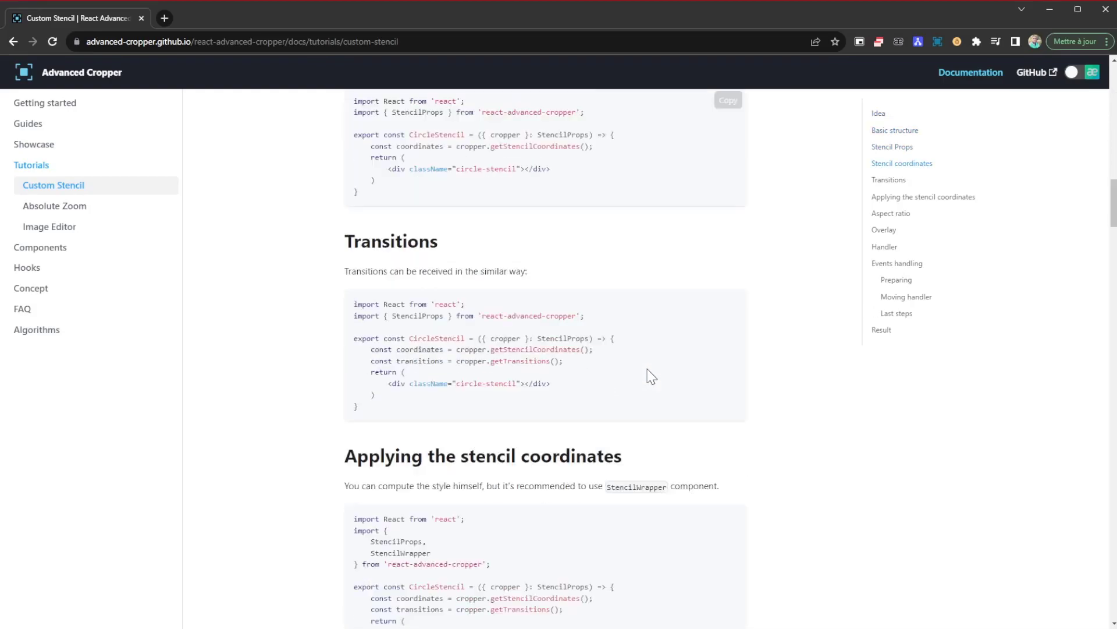
pyautogui.scroll(-3)
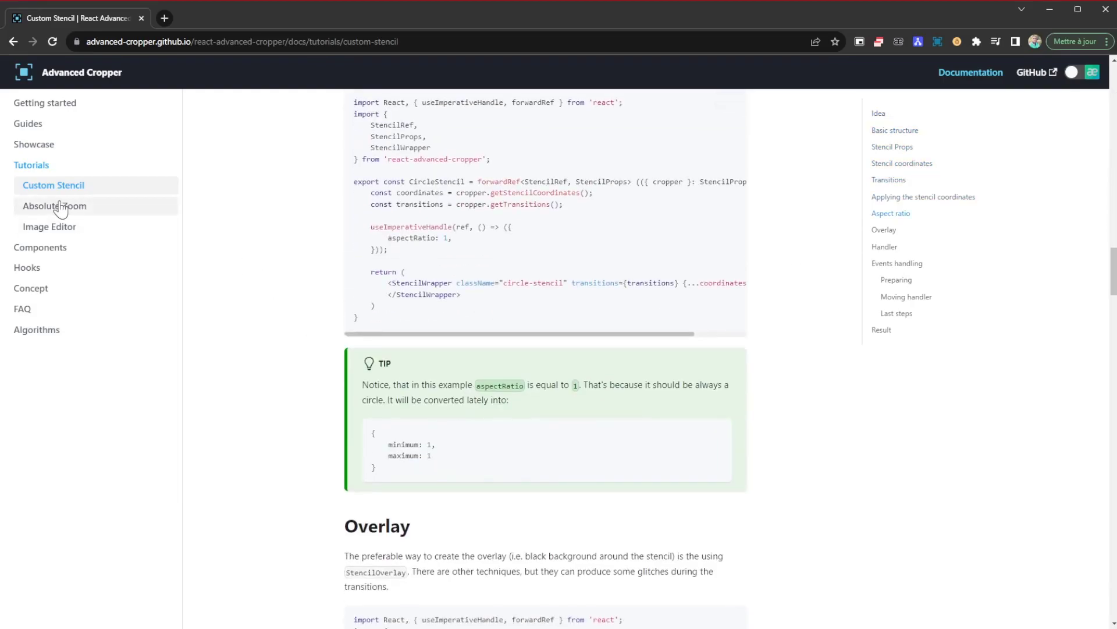
pyautogui.click(55, 206)
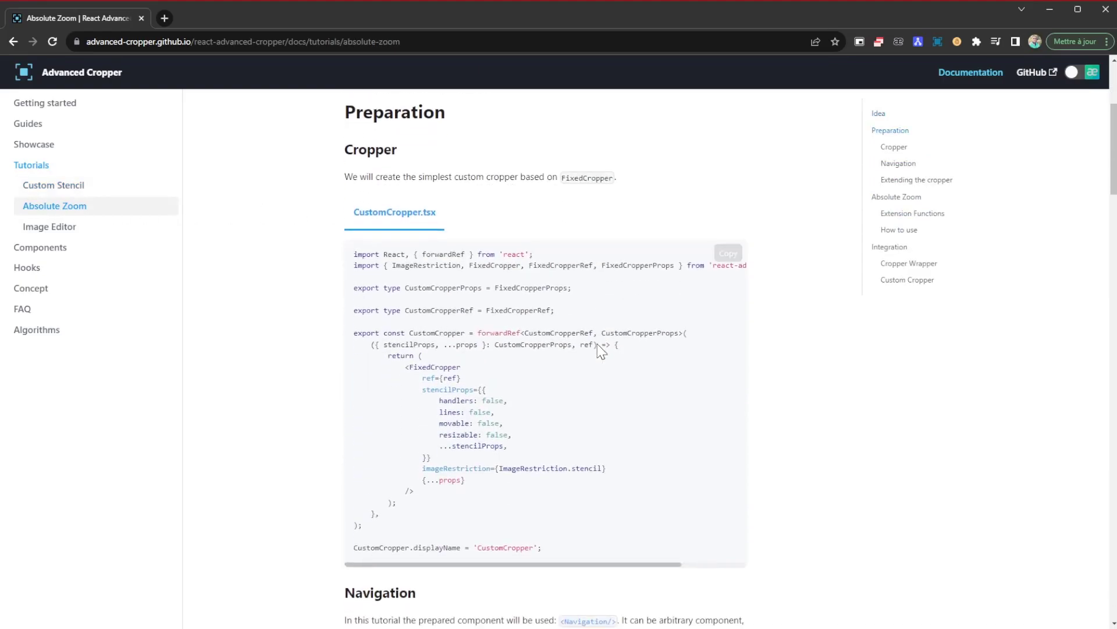
# Scroll through the Absolute Zoom tutorial, then return to the home page via the logo
pyautogui.scroll(3)
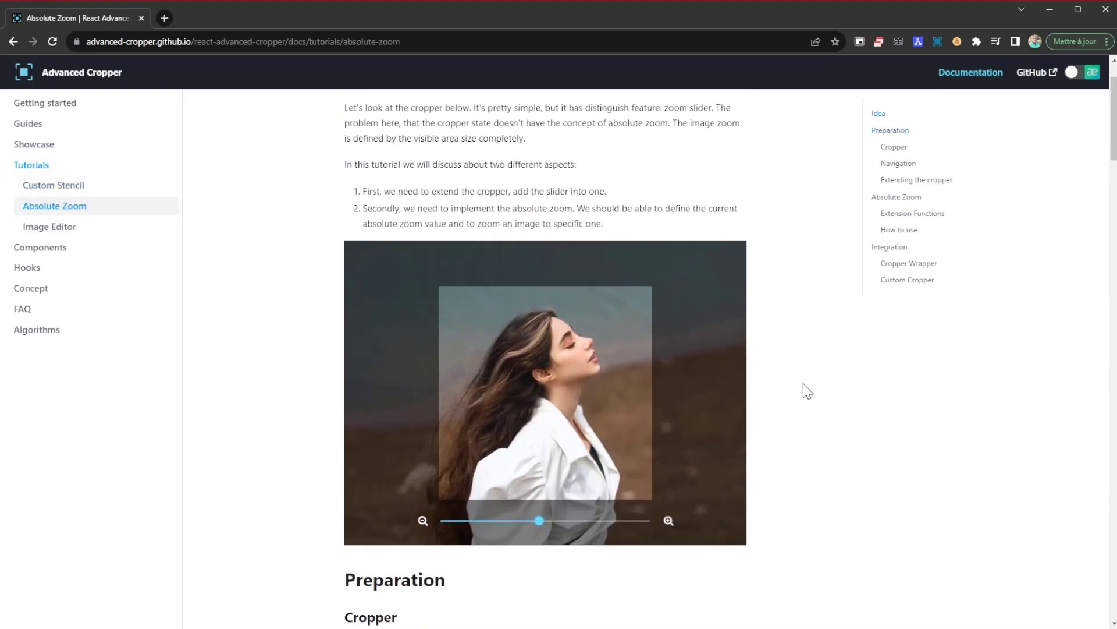
pyautogui.scroll(-3)
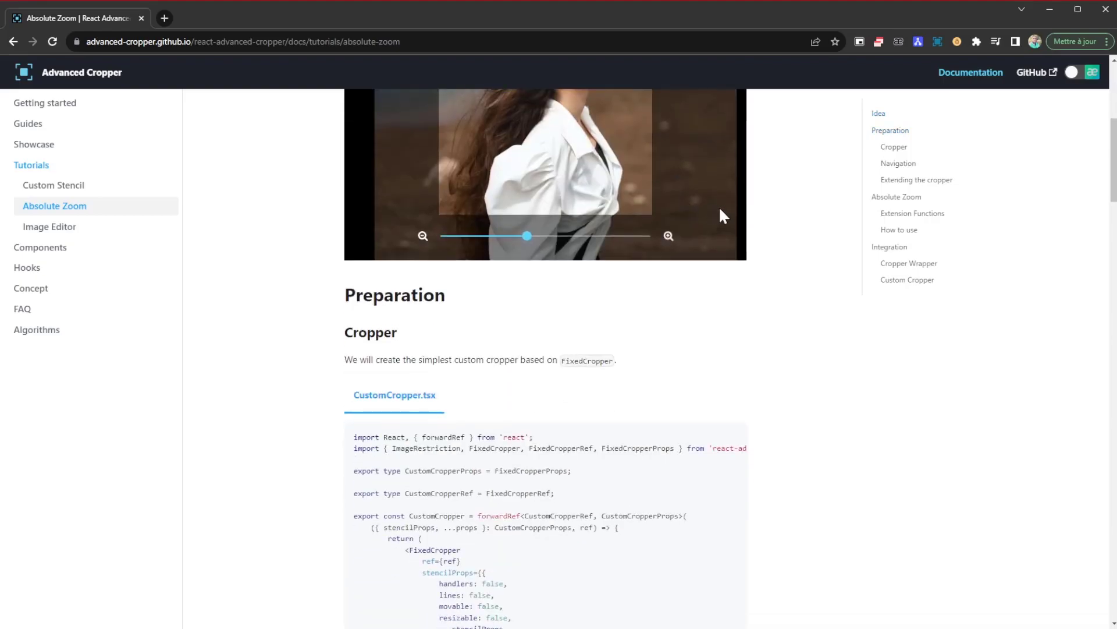
pyautogui.scroll(-3)
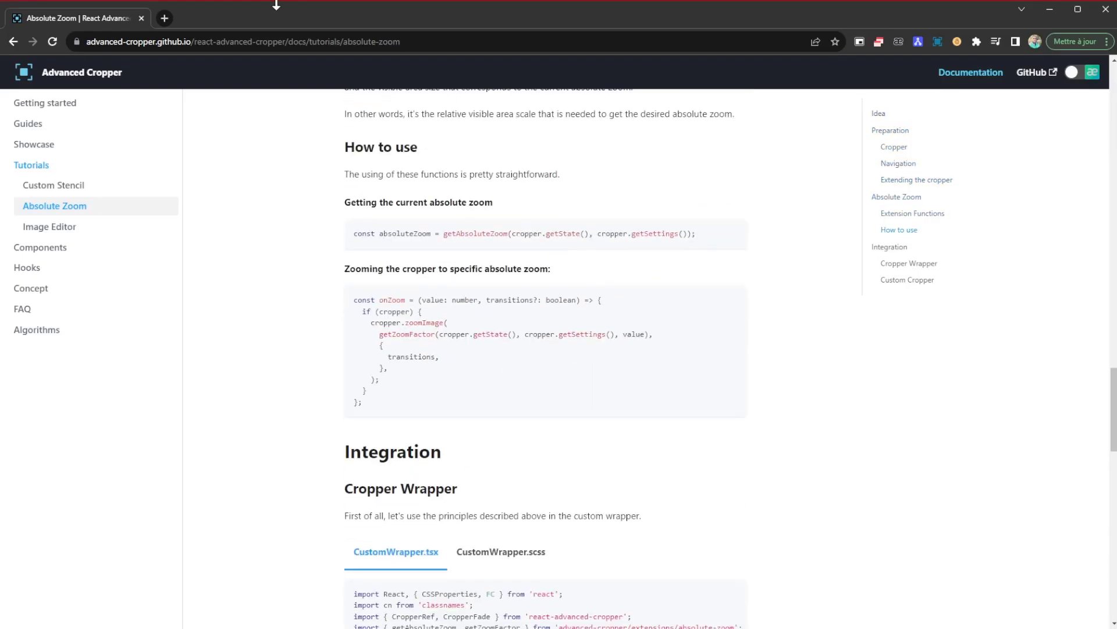
pyautogui.click(69, 73)
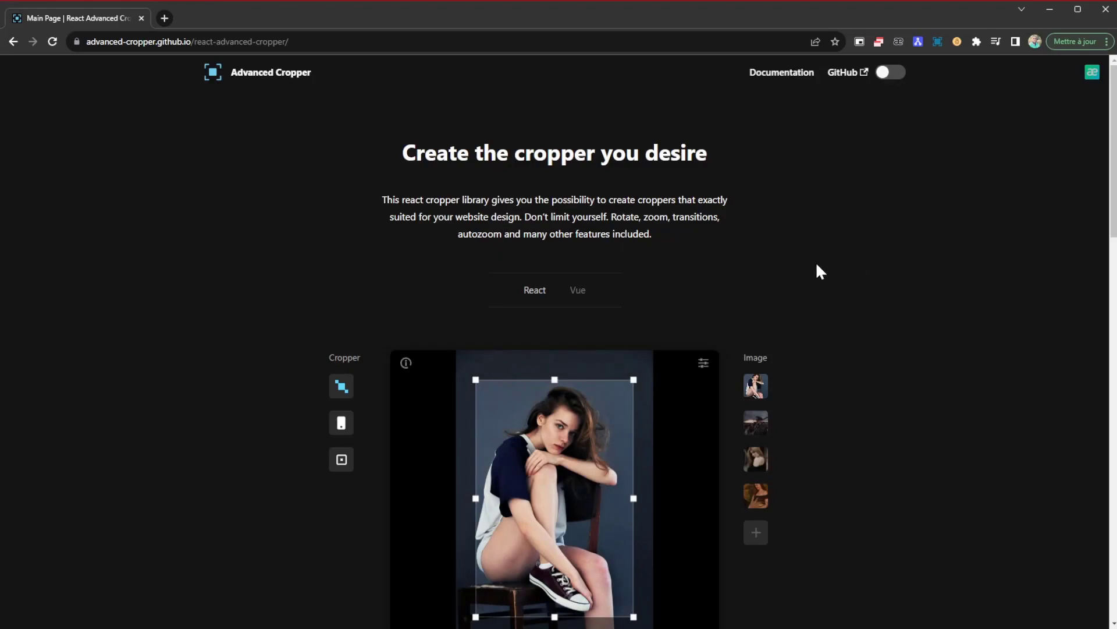
pyautogui.moveTo(794, 274)
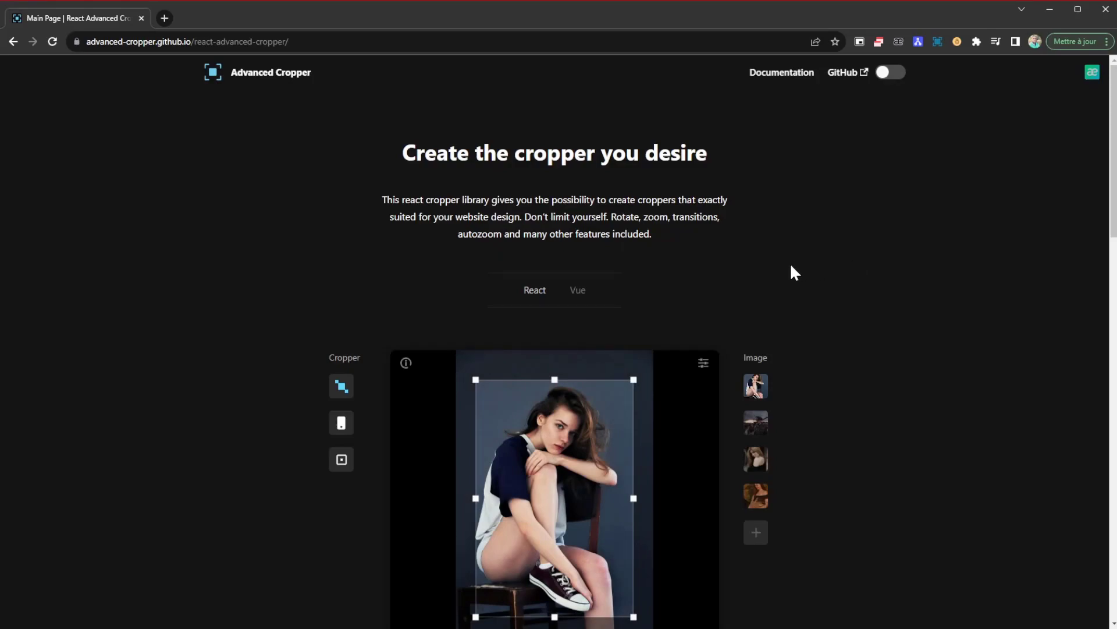
pyautogui.scroll(-3)
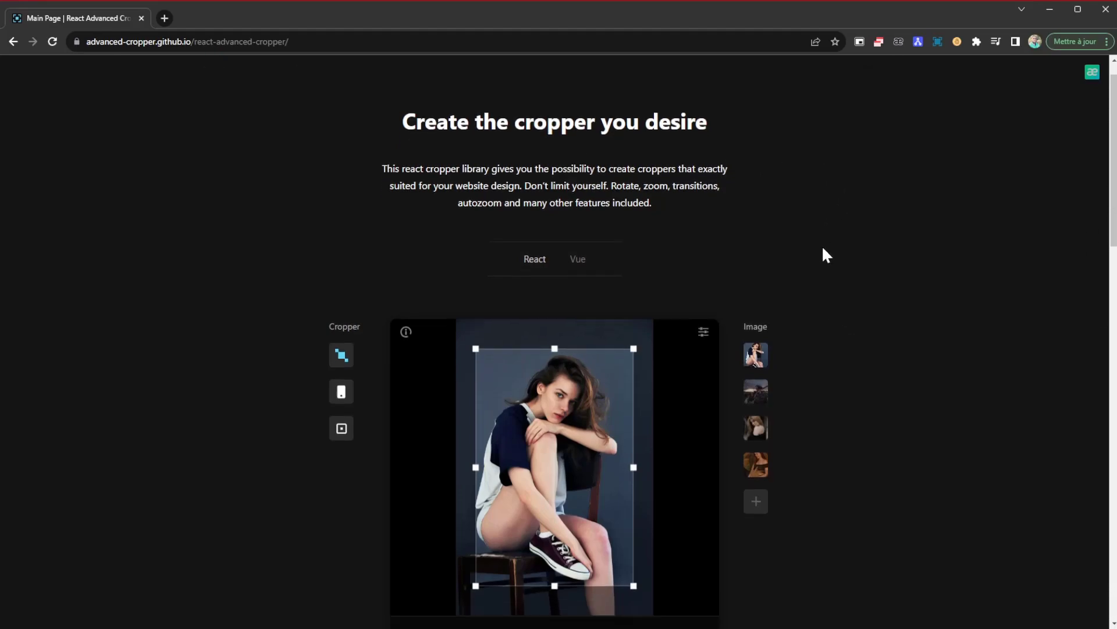
pyautogui.scroll(-3)
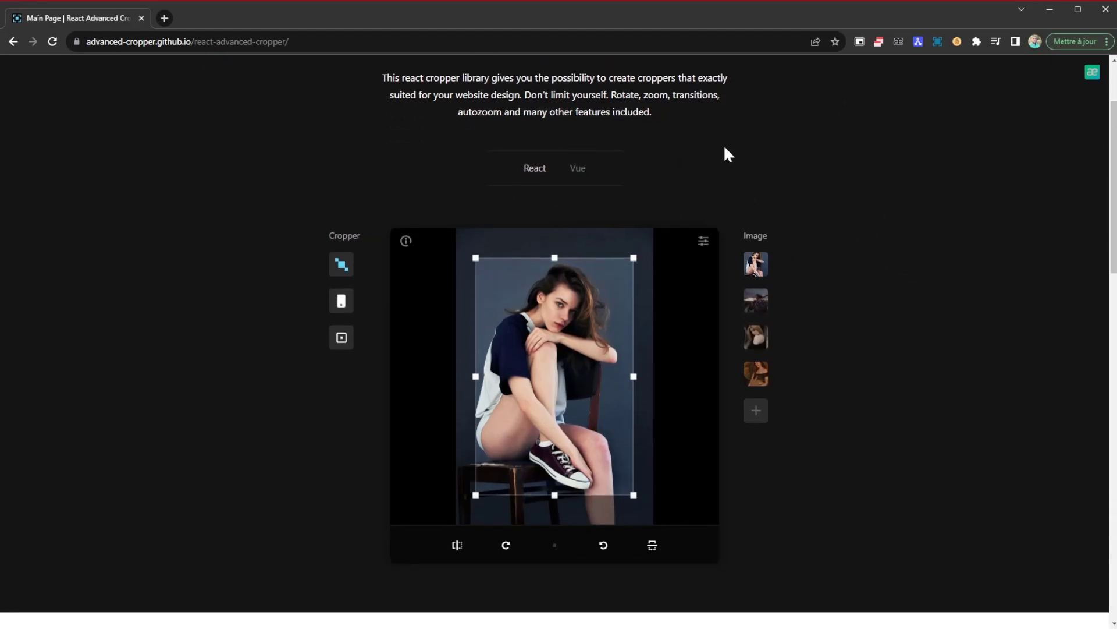
pyautogui.scroll(-3)
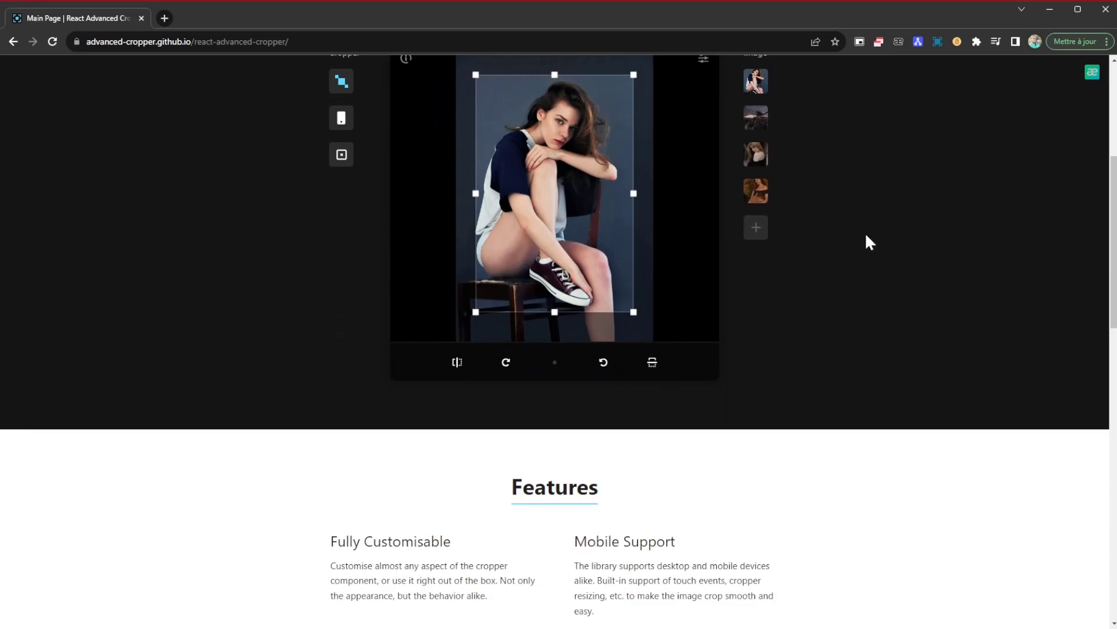
pyautogui.scroll(-3)
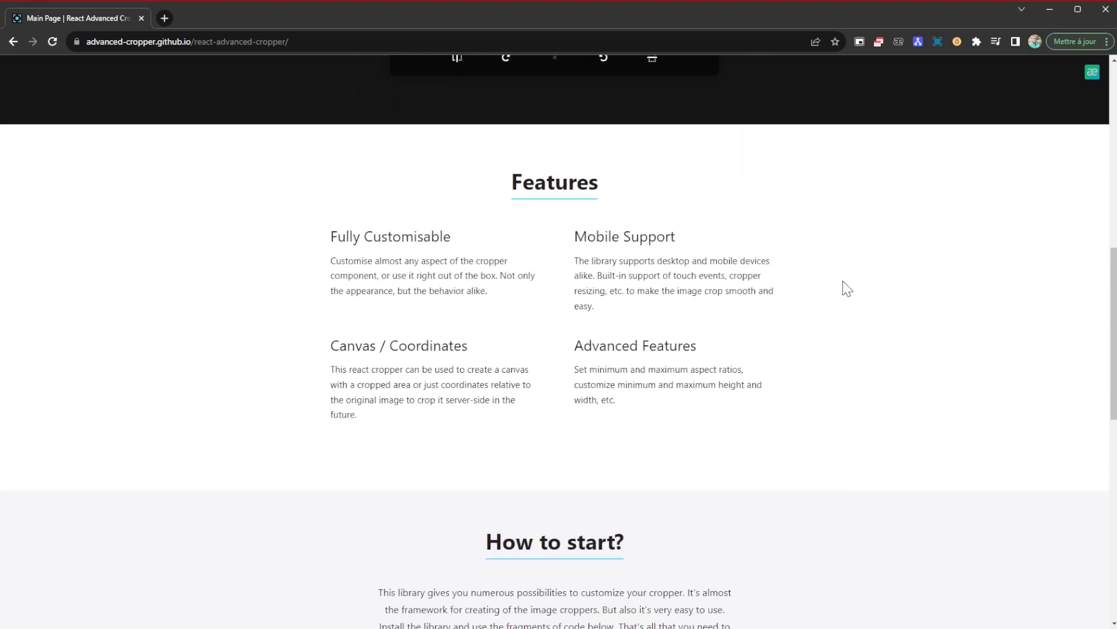
pyautogui.scroll(-3)
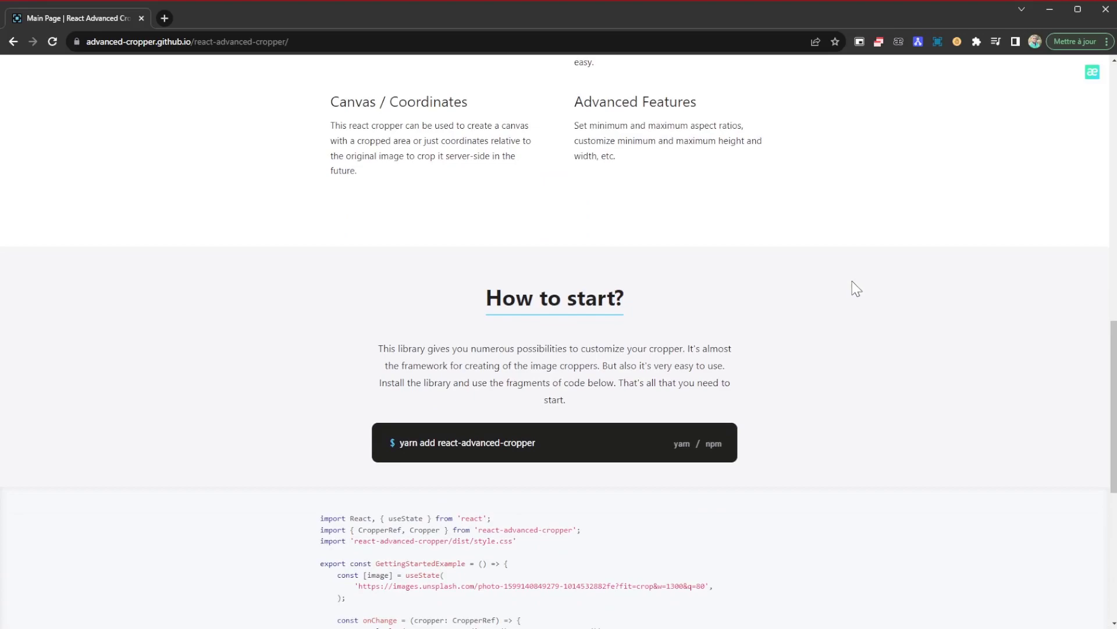
pyautogui.moveTo(856, 283)
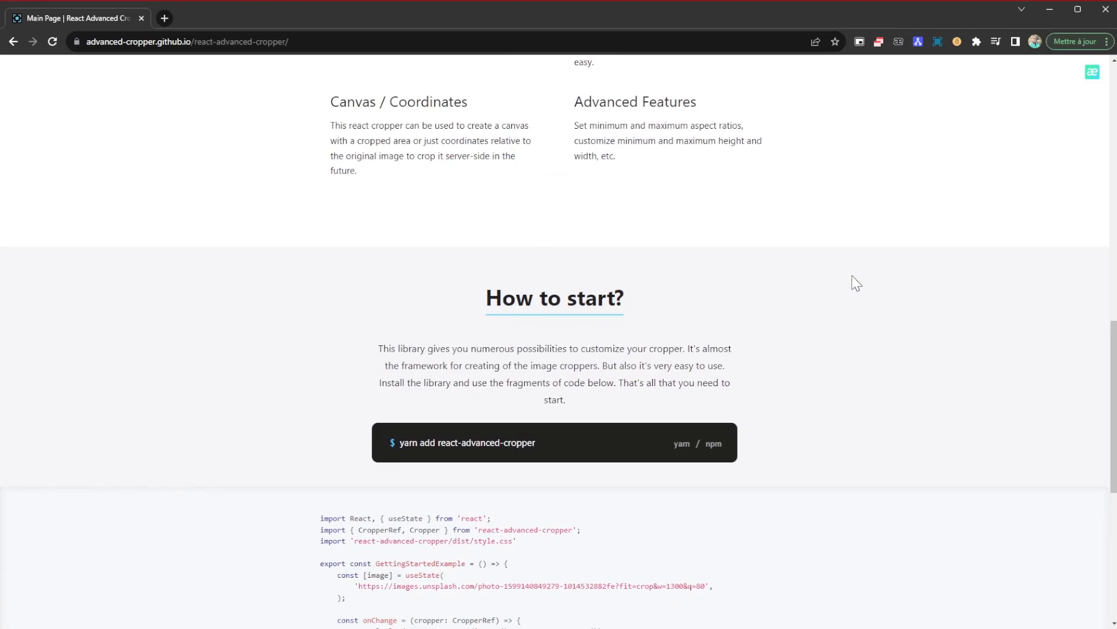
pyautogui.moveTo(763, 309)
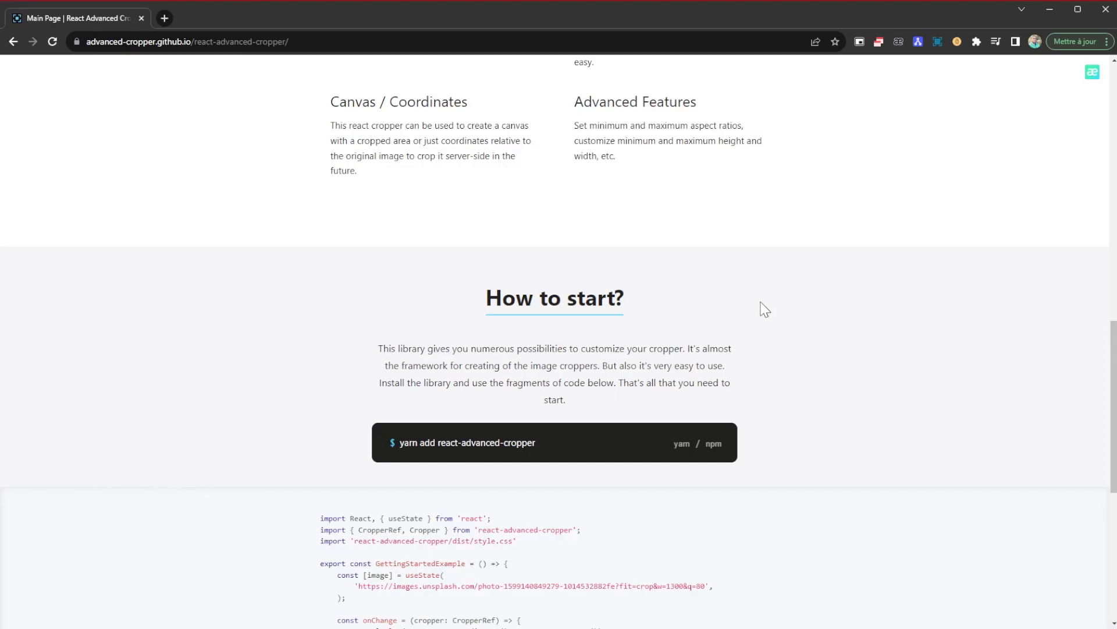